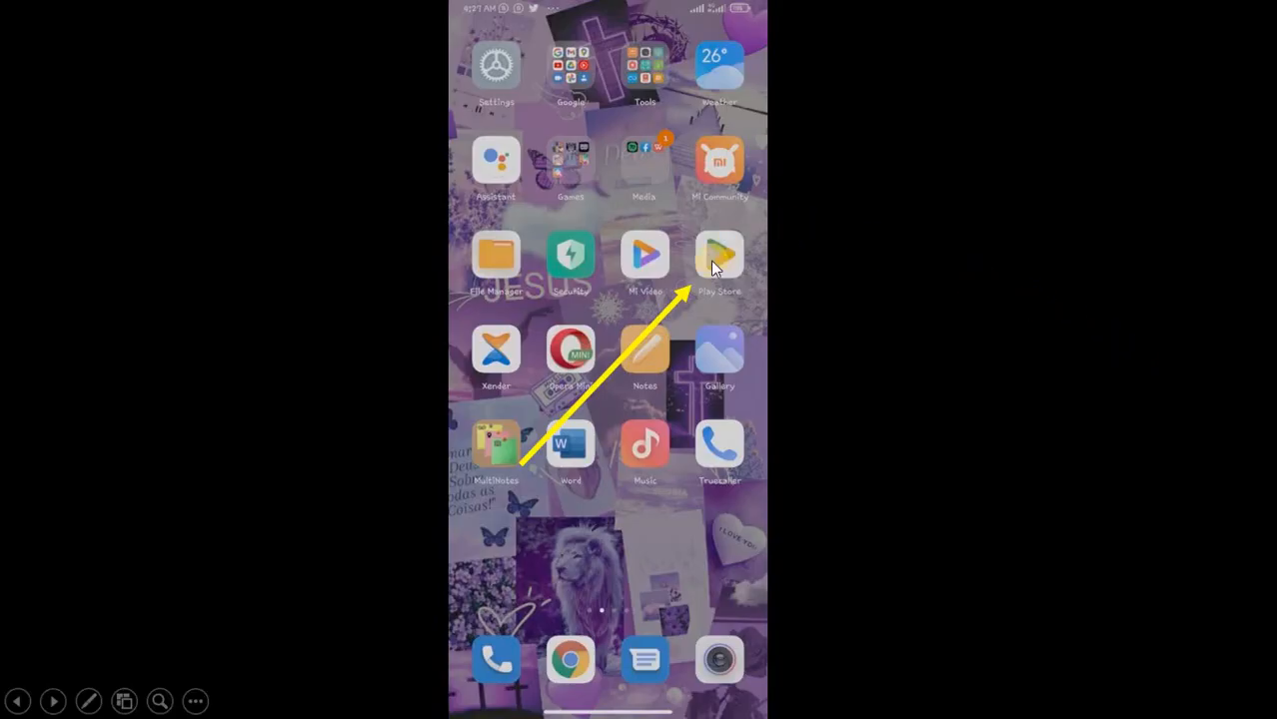
Search the Play Store for "grey" and launch the installed Grey app.
{"action": "left_click", "coordinate": [720, 255]}
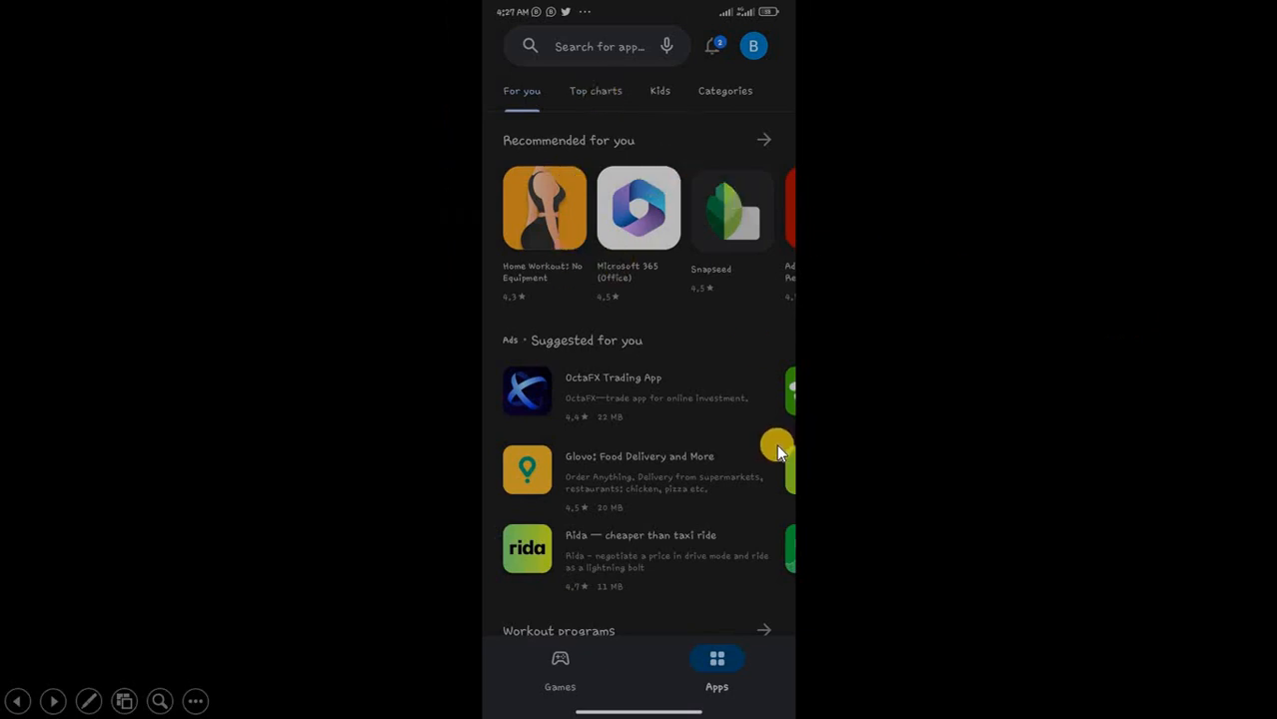
{"action": "mouse_move", "coordinate": [1069, 393]}
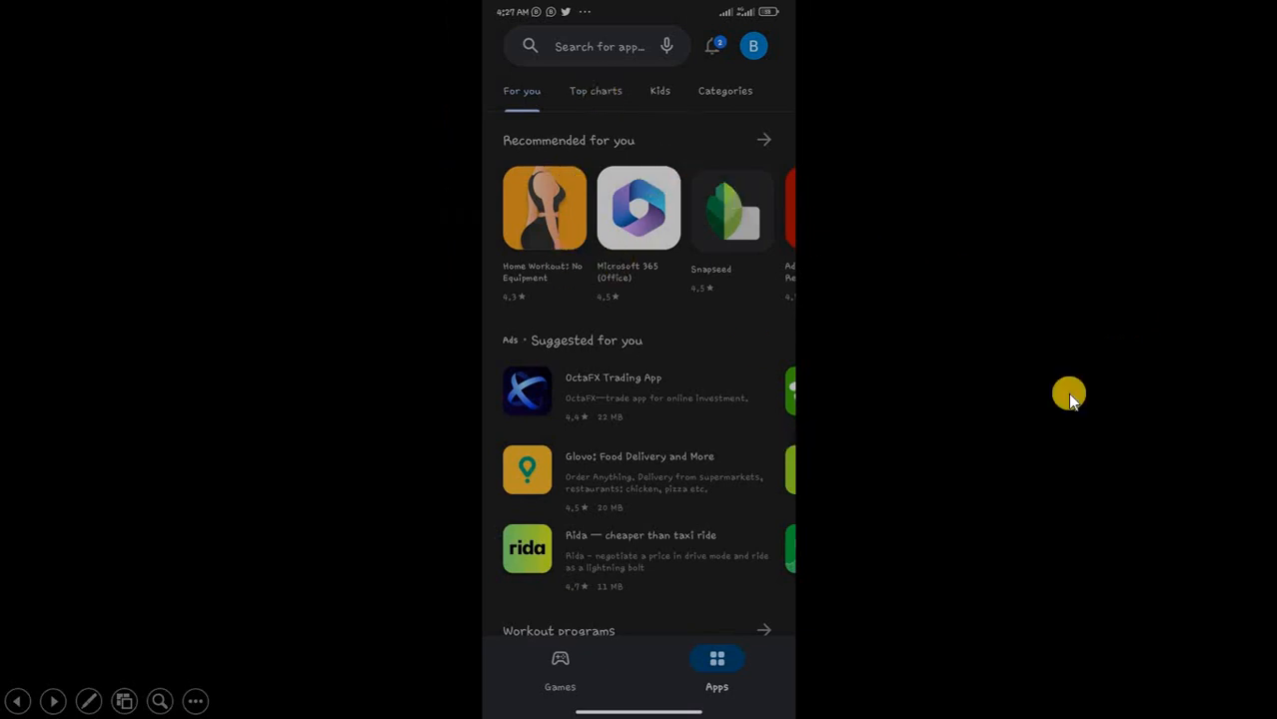
{"action": "left_click", "coordinate": [597, 46]}
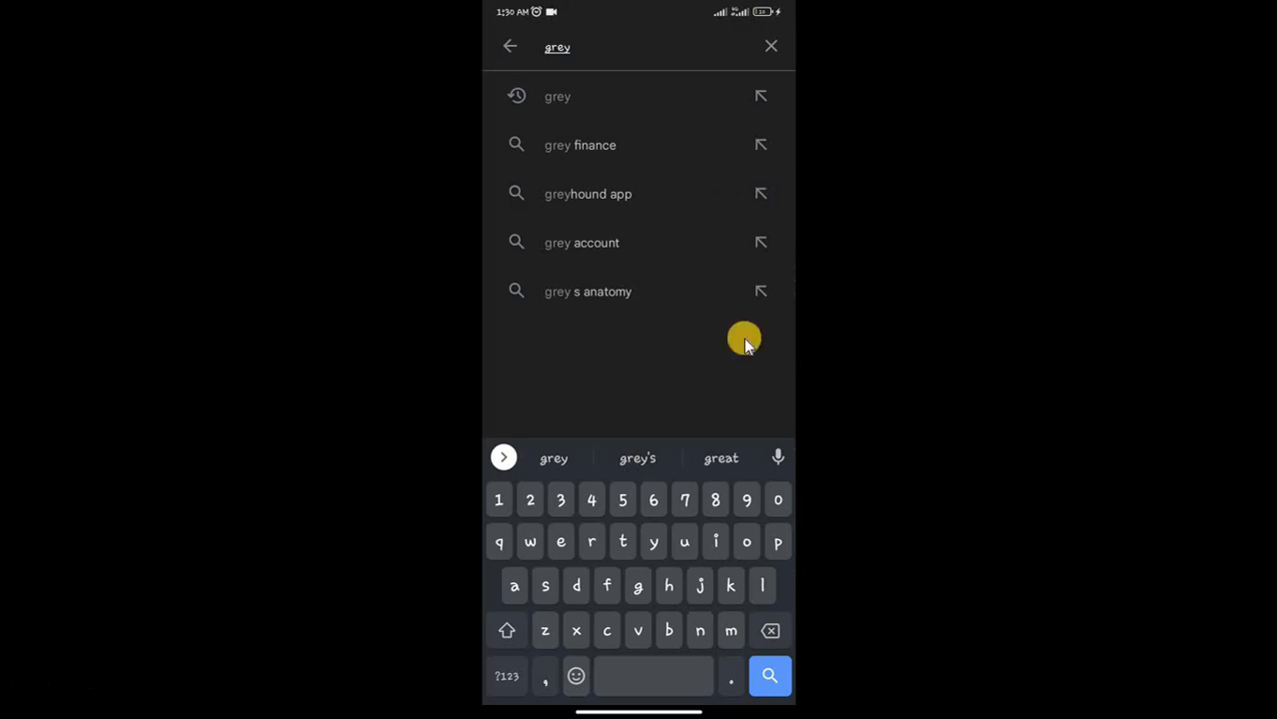
{"action": "mouse_move", "coordinate": [575, 85]}
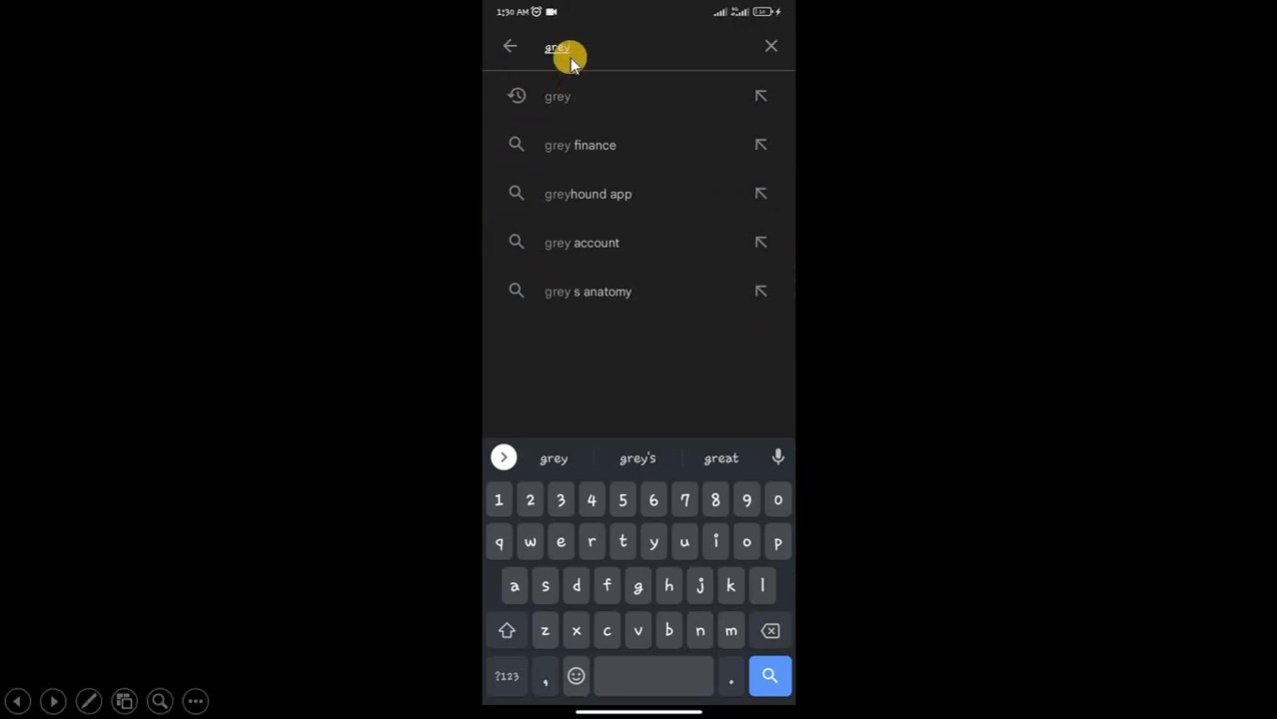
{"action": "left_click", "coordinate": [557, 96]}
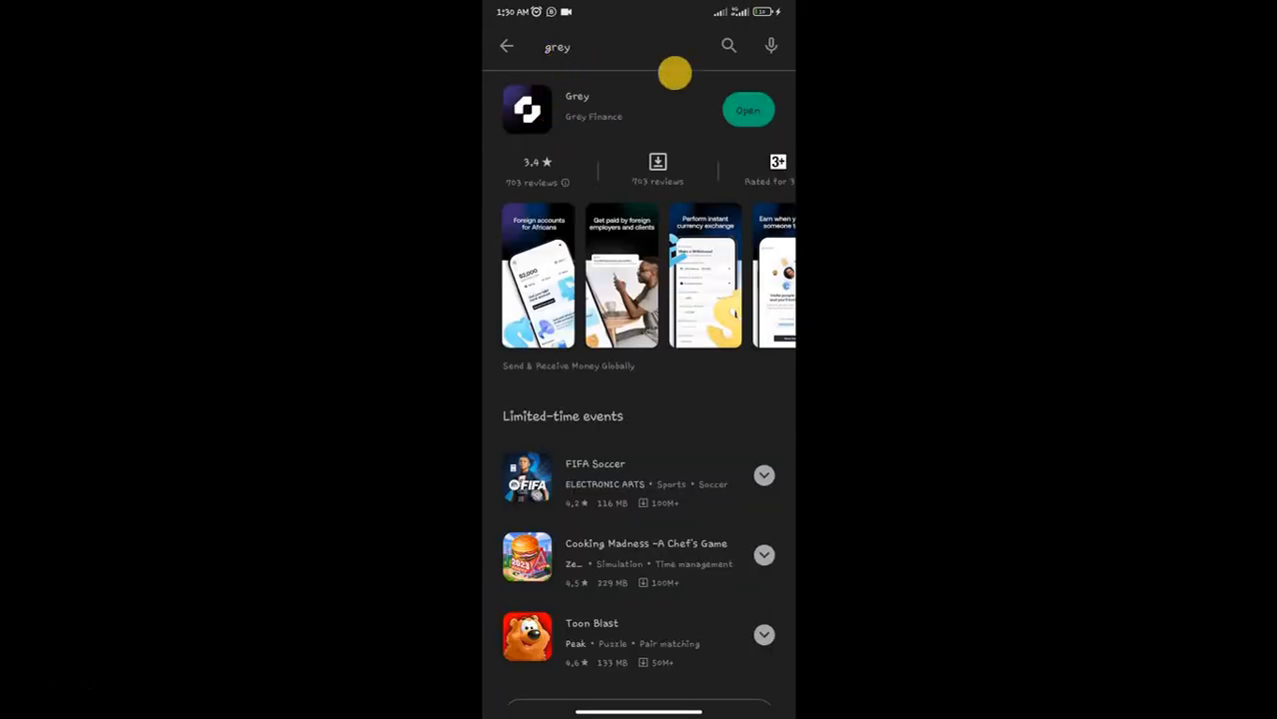
{"action": "mouse_move", "coordinate": [684, 130]}
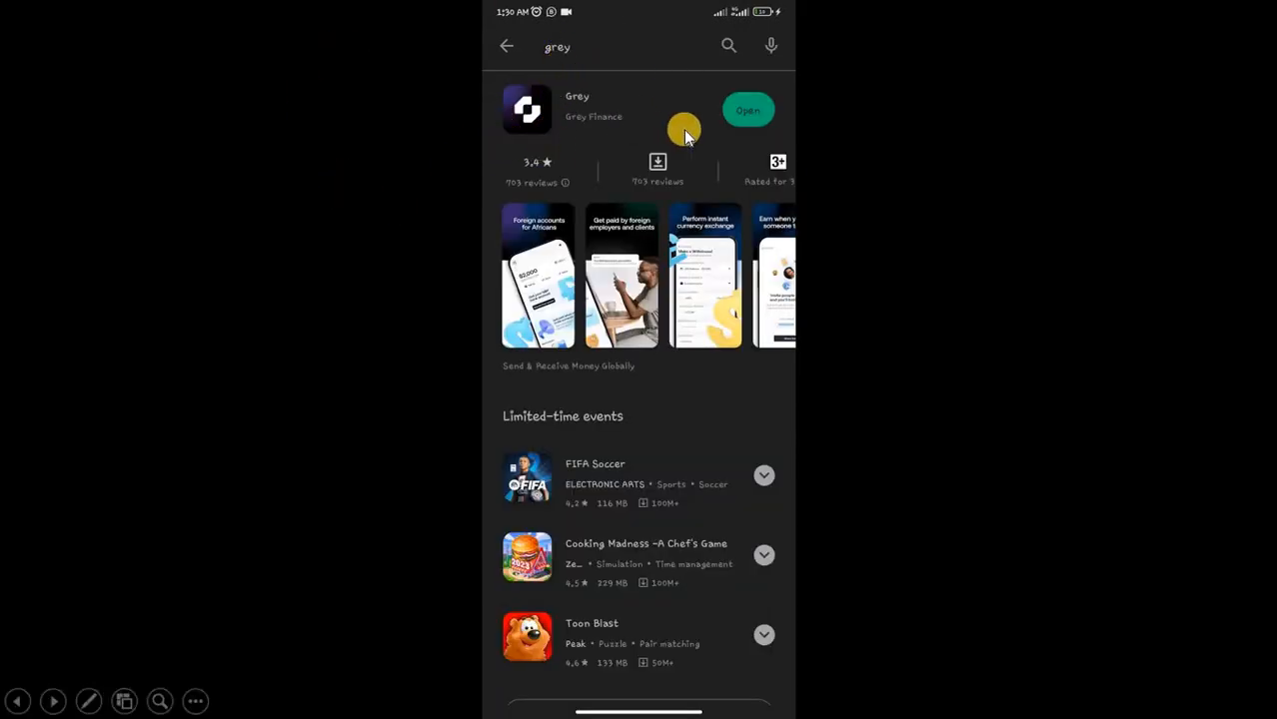
{"action": "left_click", "coordinate": [748, 110]}
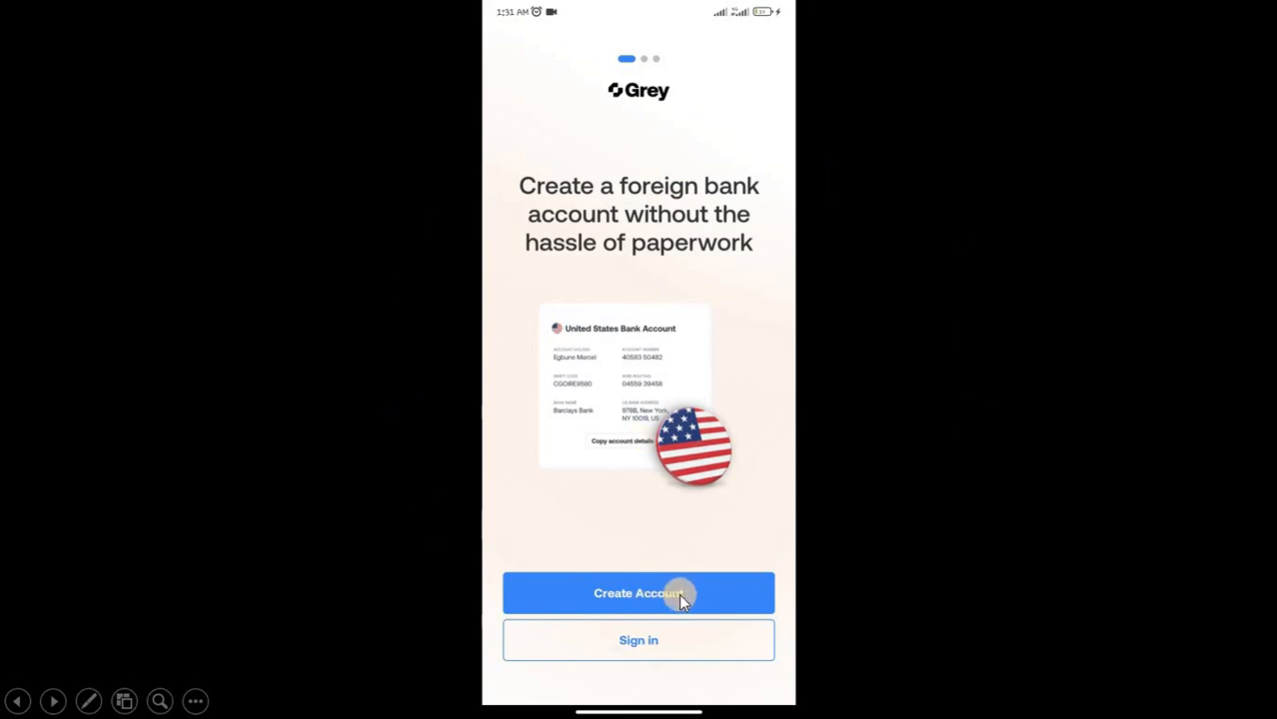
Start a new Grey account and submit the sign-up details form.
{"action": "left_click", "coordinate": [639, 592]}
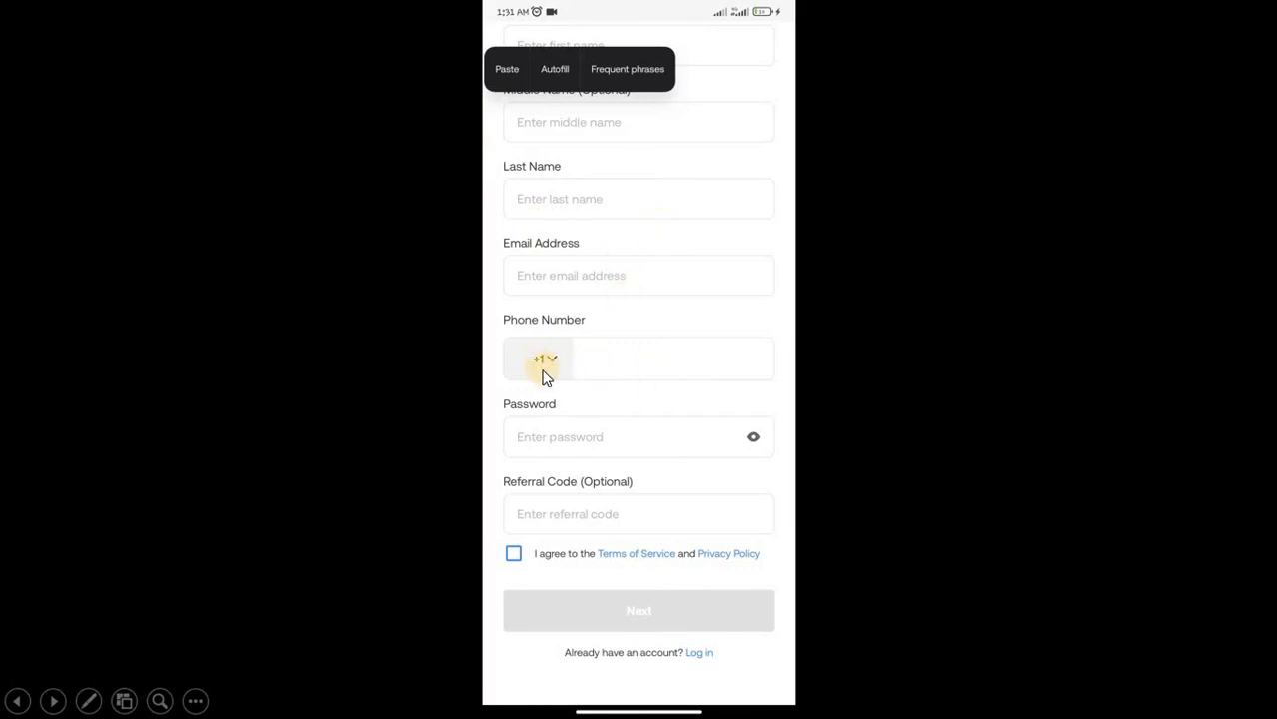
{"action": "mouse_move", "coordinate": [547, 373]}
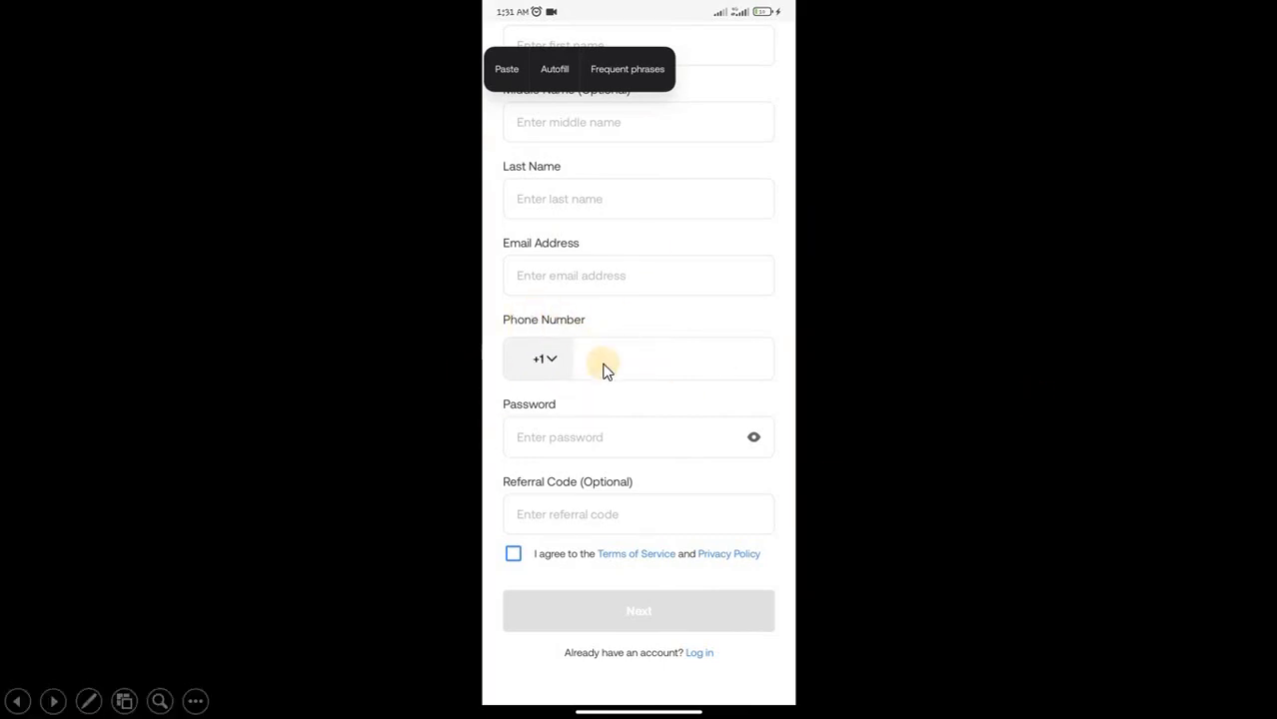
{"action": "mouse_move", "coordinate": [560, 595]}
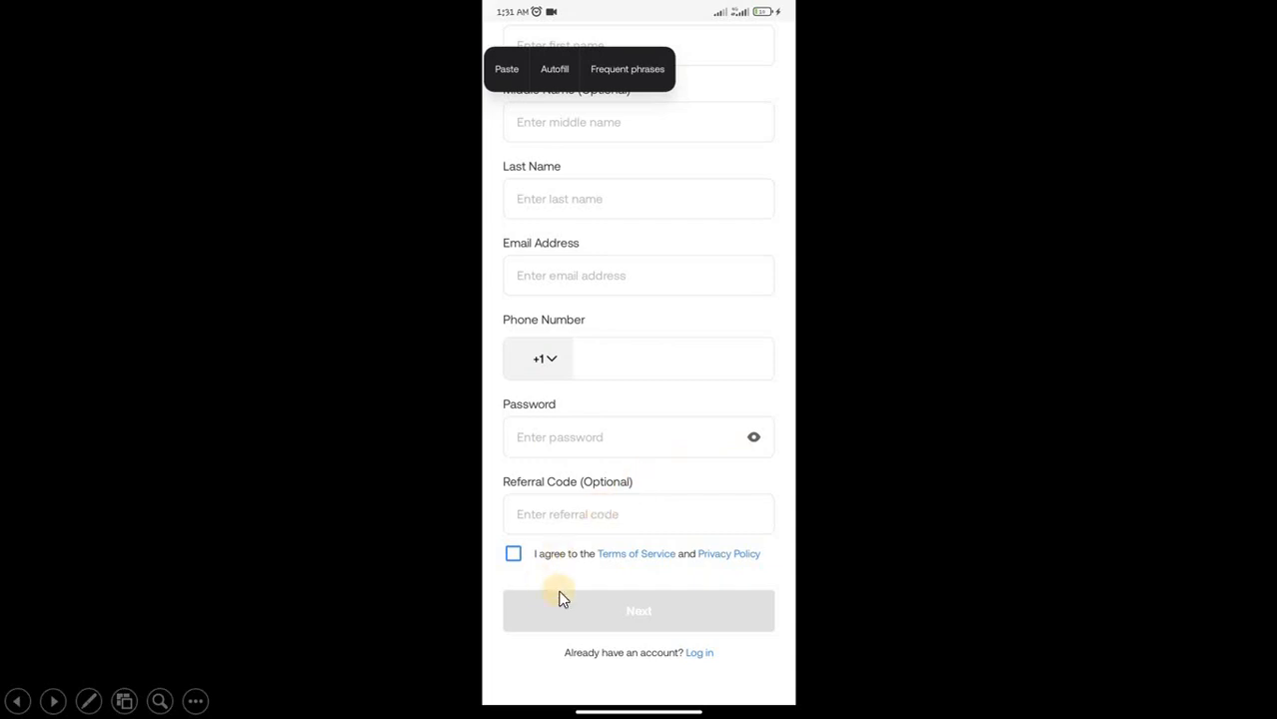
{"action": "left_click", "coordinate": [638, 610]}
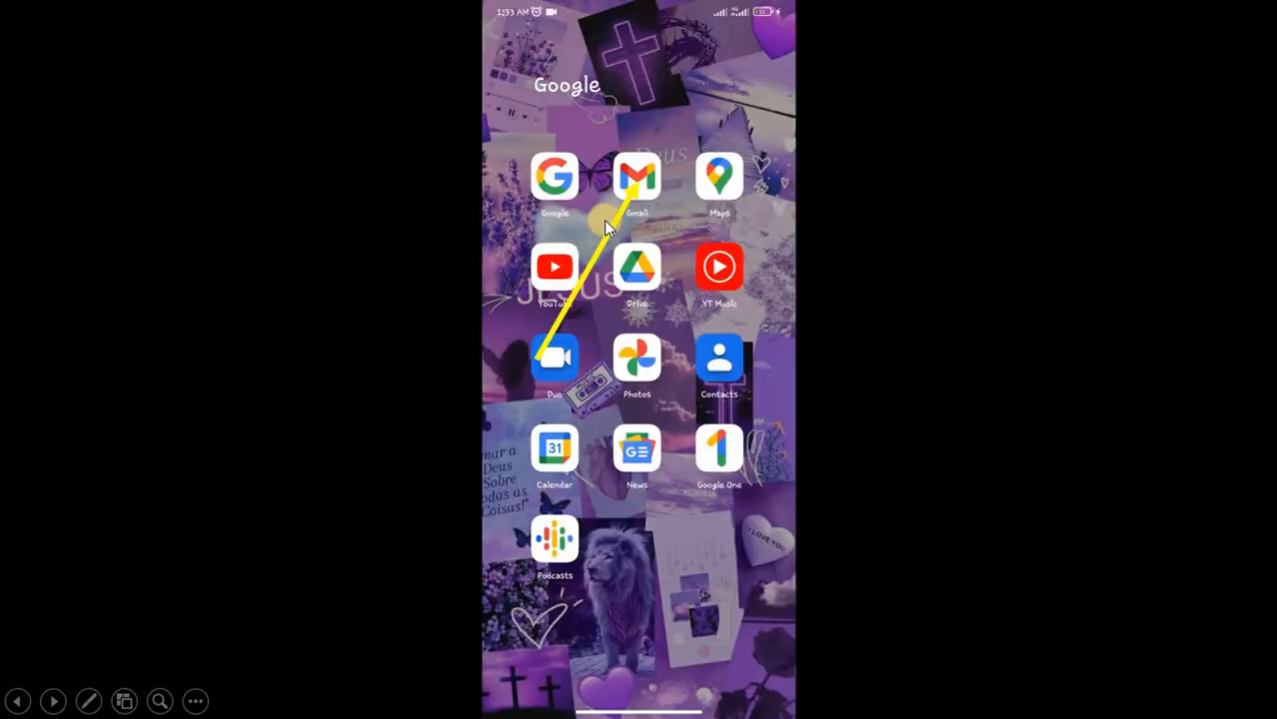
{"action": "mouse_move", "coordinate": [638, 180]}
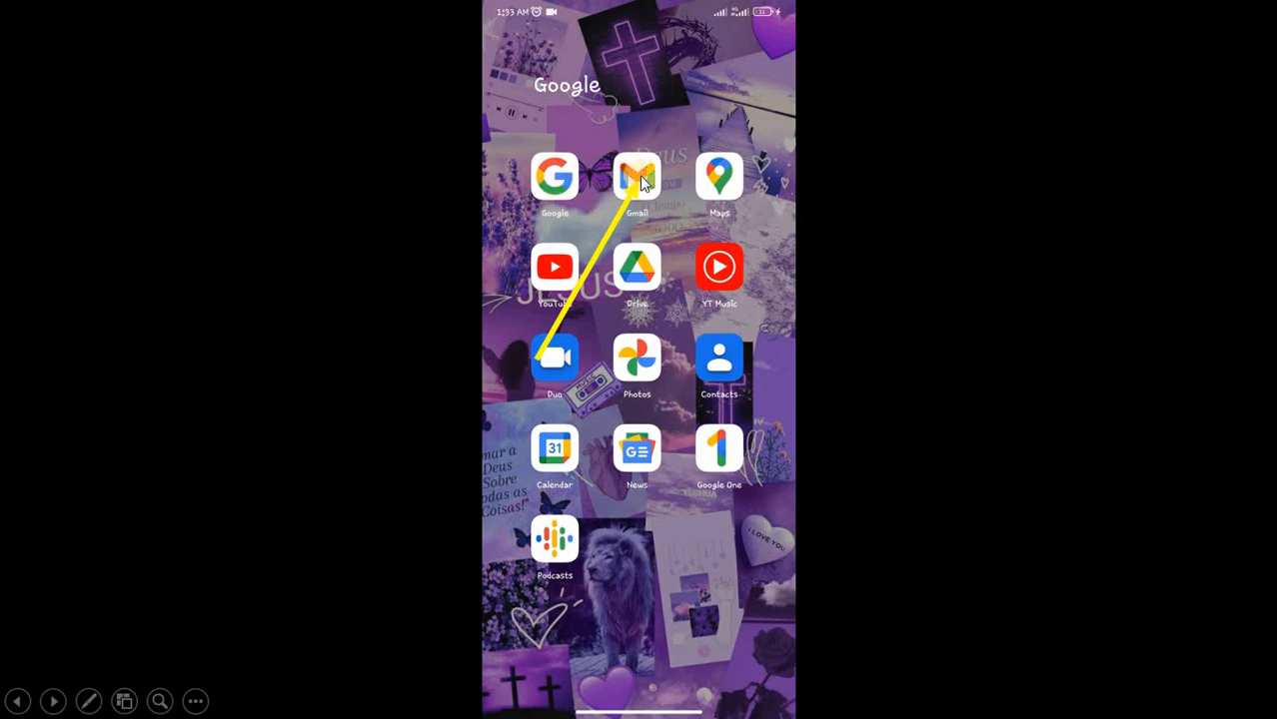
Open Grey's 'Confirm your Identity' email in Gmail to read the verification code.
{"action": "left_click", "coordinate": [636, 176]}
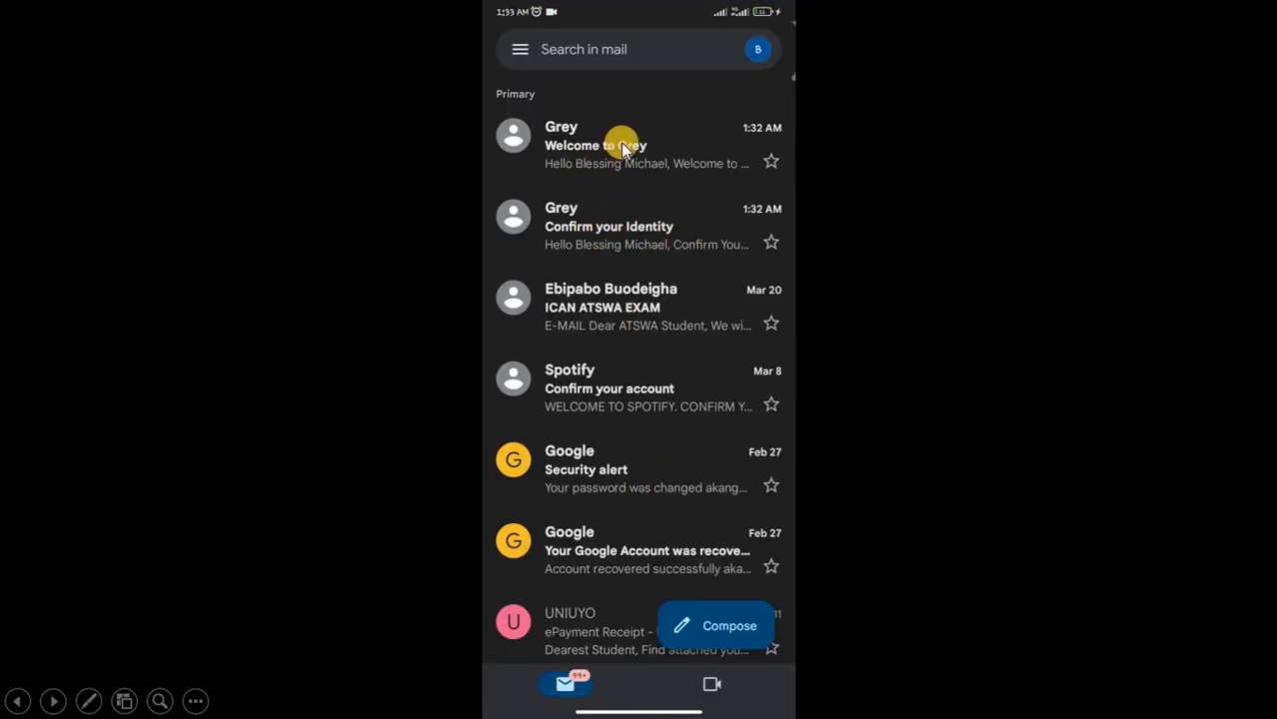
{"action": "mouse_move", "coordinate": [575, 180]}
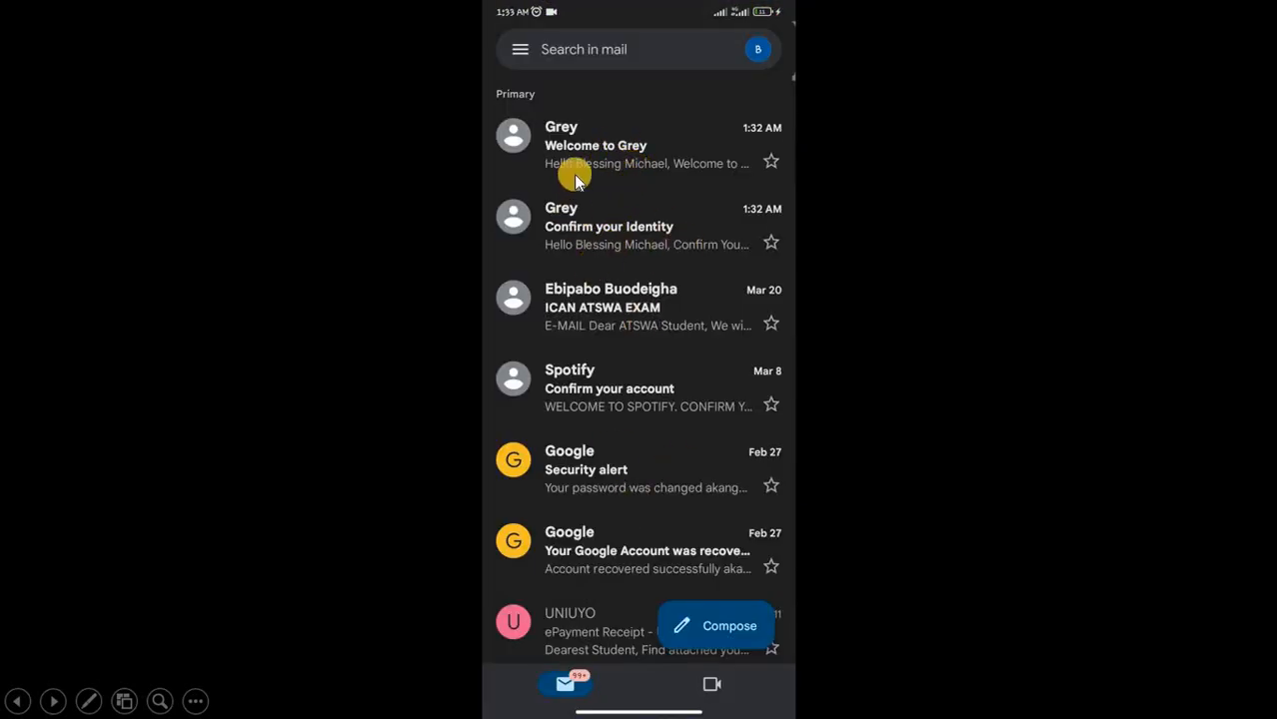
{"action": "mouse_move", "coordinate": [675, 253]}
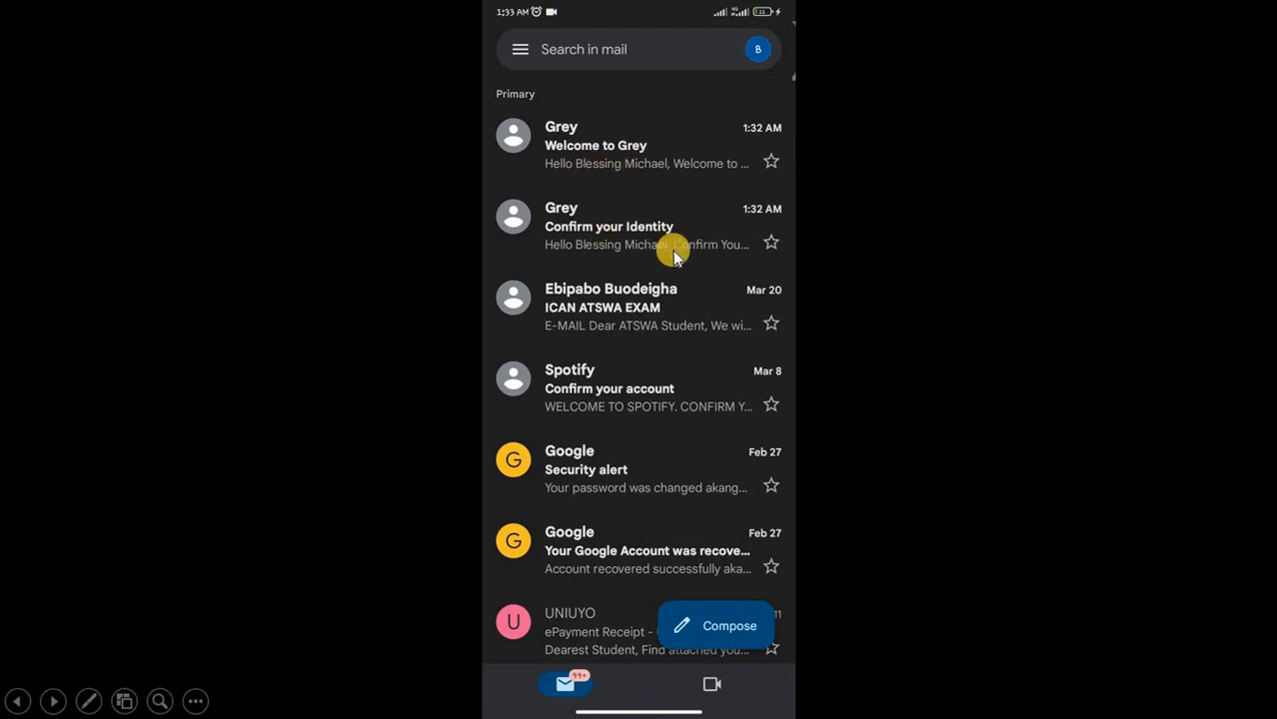
{"action": "left_click", "coordinate": [640, 226]}
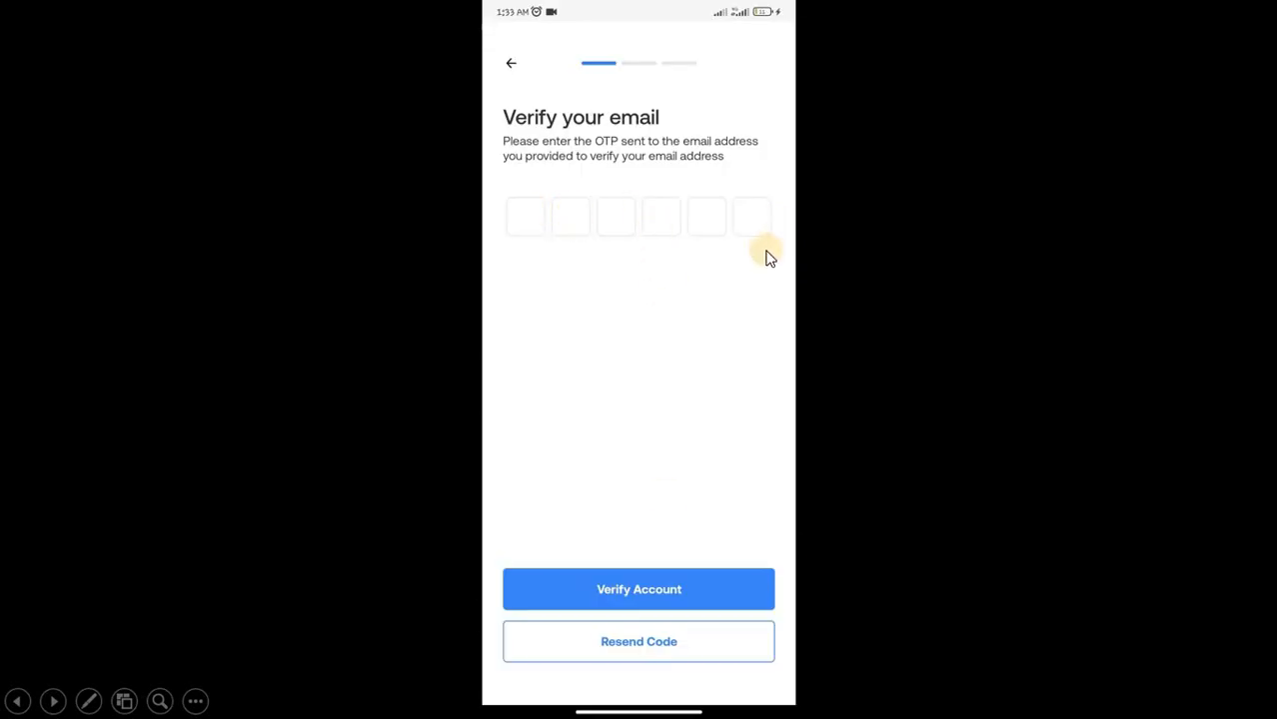
Verify the account with the emailed code on the Verify your email screen.
{"action": "left_click", "coordinate": [639, 588]}
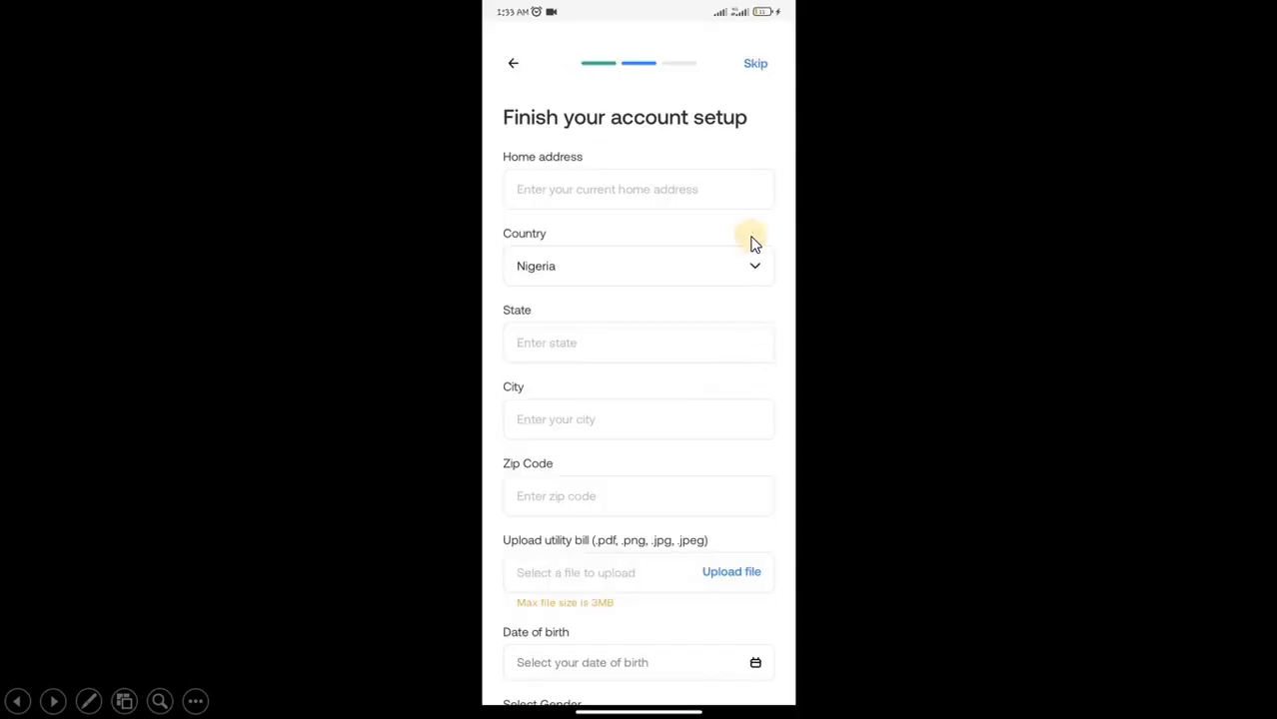
{"action": "mouse_move", "coordinate": [614, 167]}
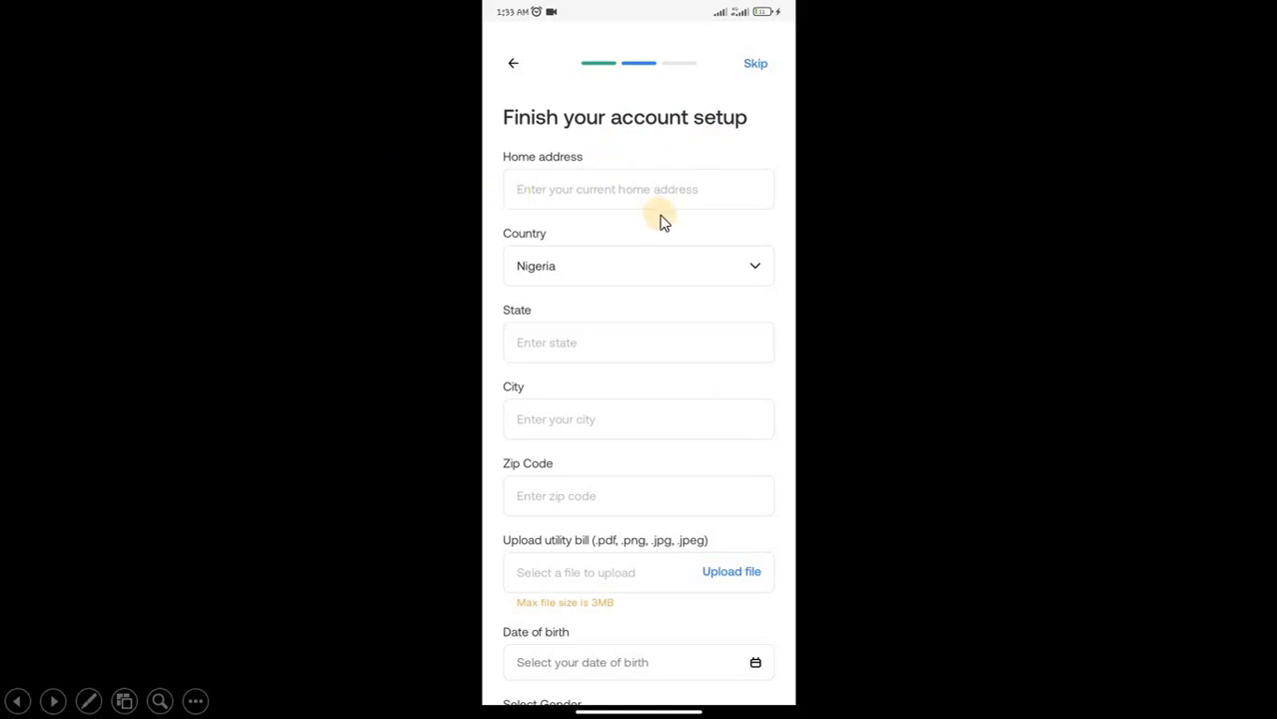
{"action": "mouse_move", "coordinate": [688, 305]}
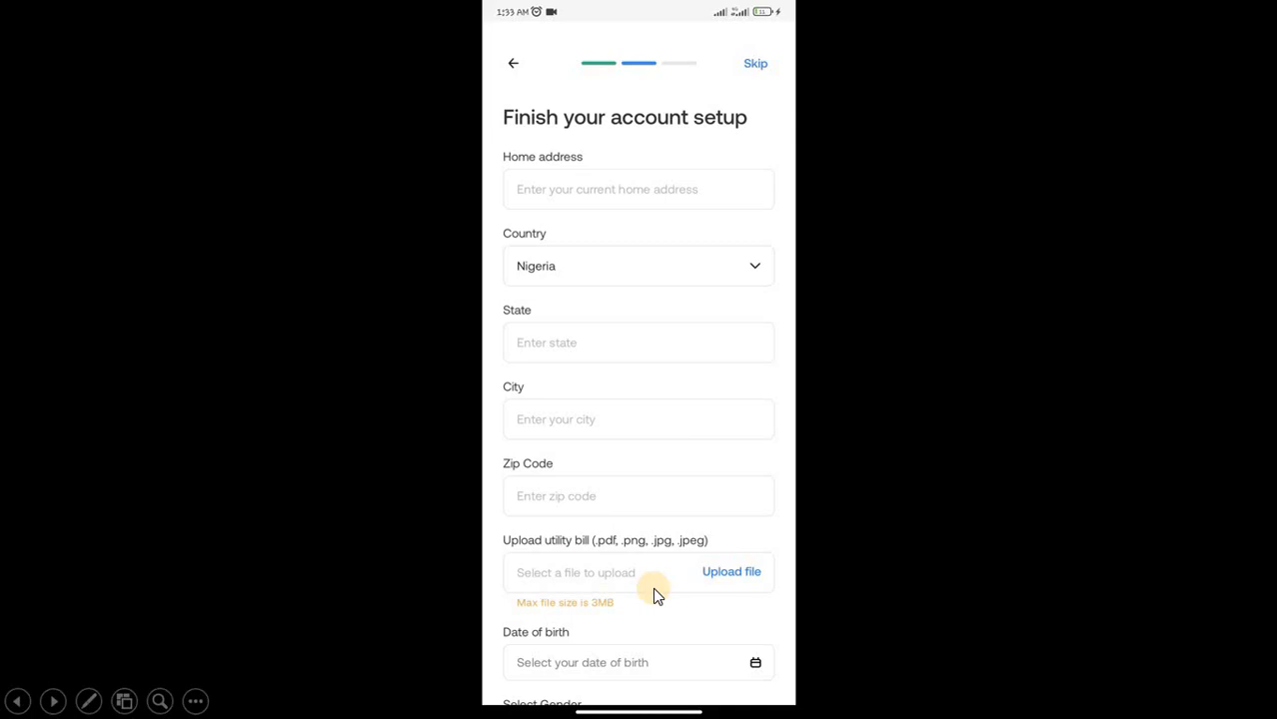
{"action": "mouse_move", "coordinate": [657, 588]}
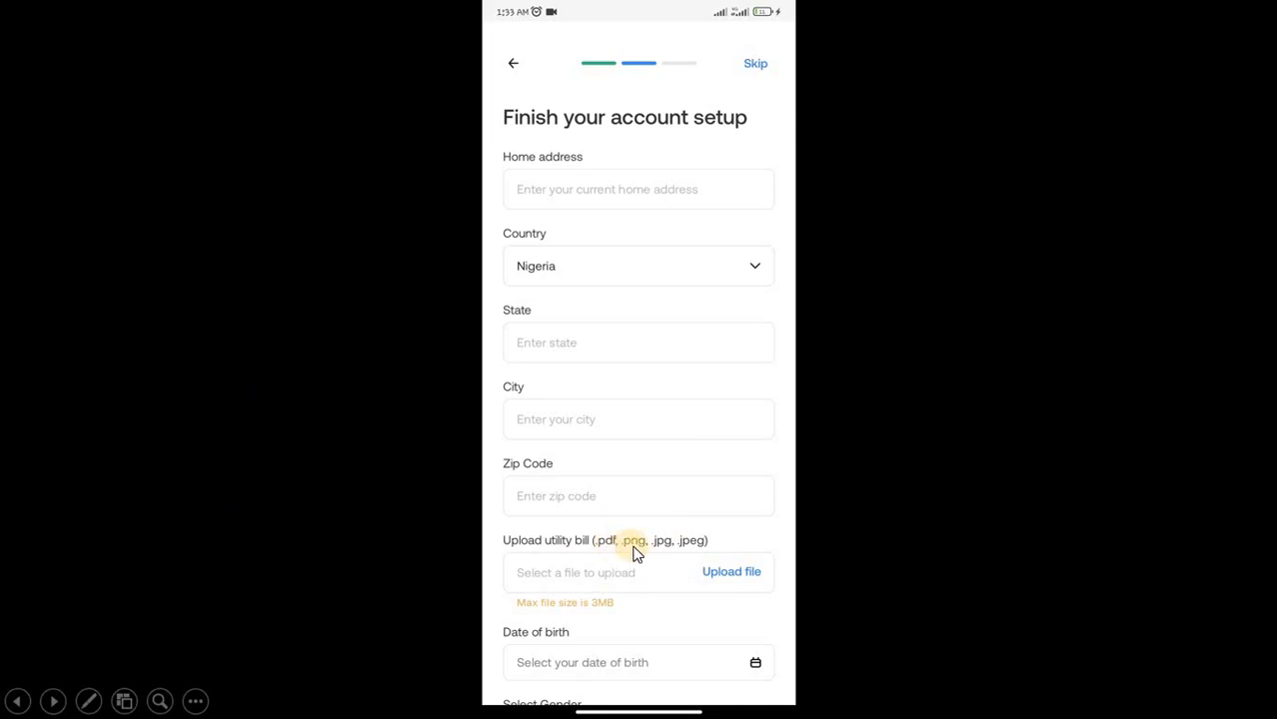
{"action": "mouse_move", "coordinate": [700, 544]}
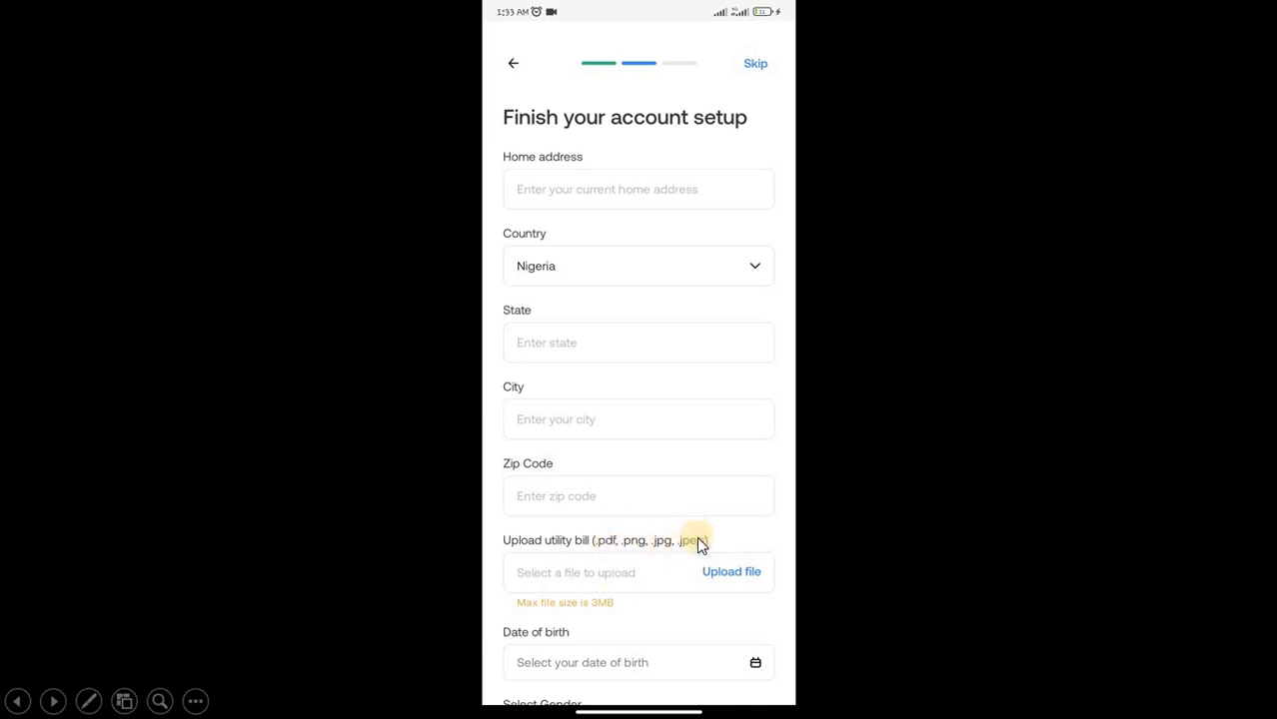
{"action": "mouse_move", "coordinate": [635, 547]}
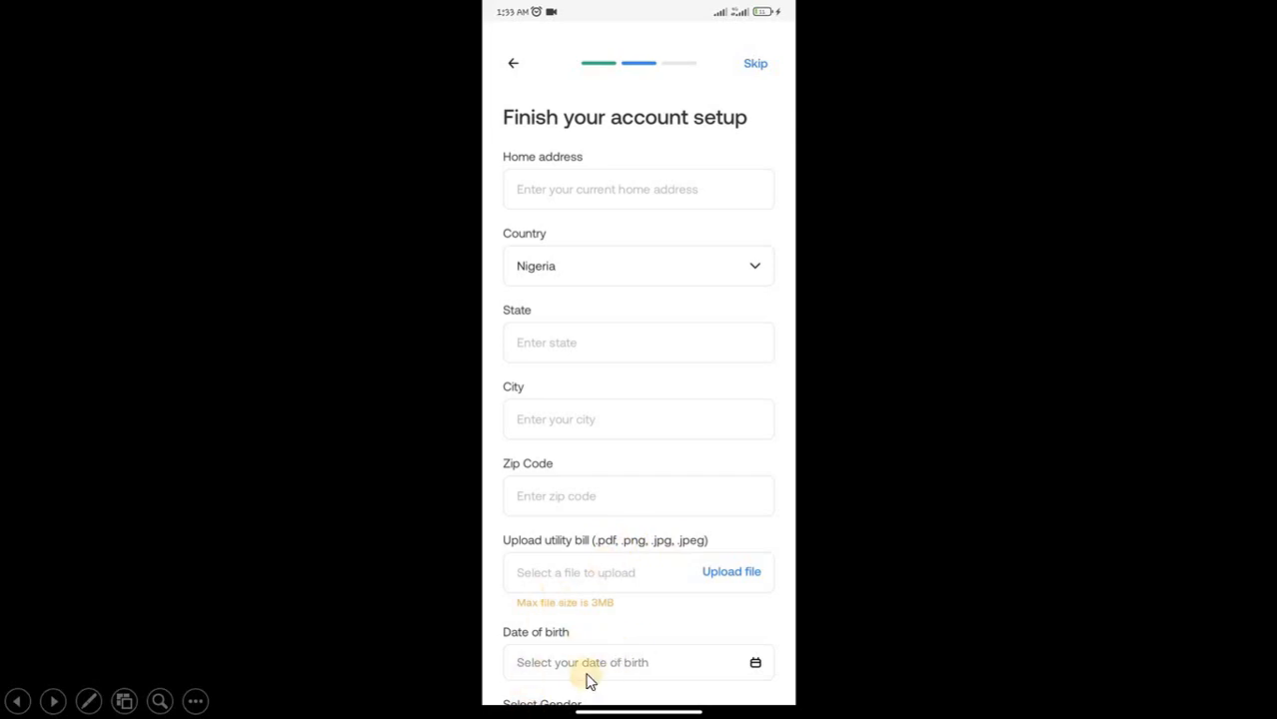
Complete the Finish your account setup form and submit it.
{"action": "scroll", "scroll_direction": "down", "scroll_amount": 3}
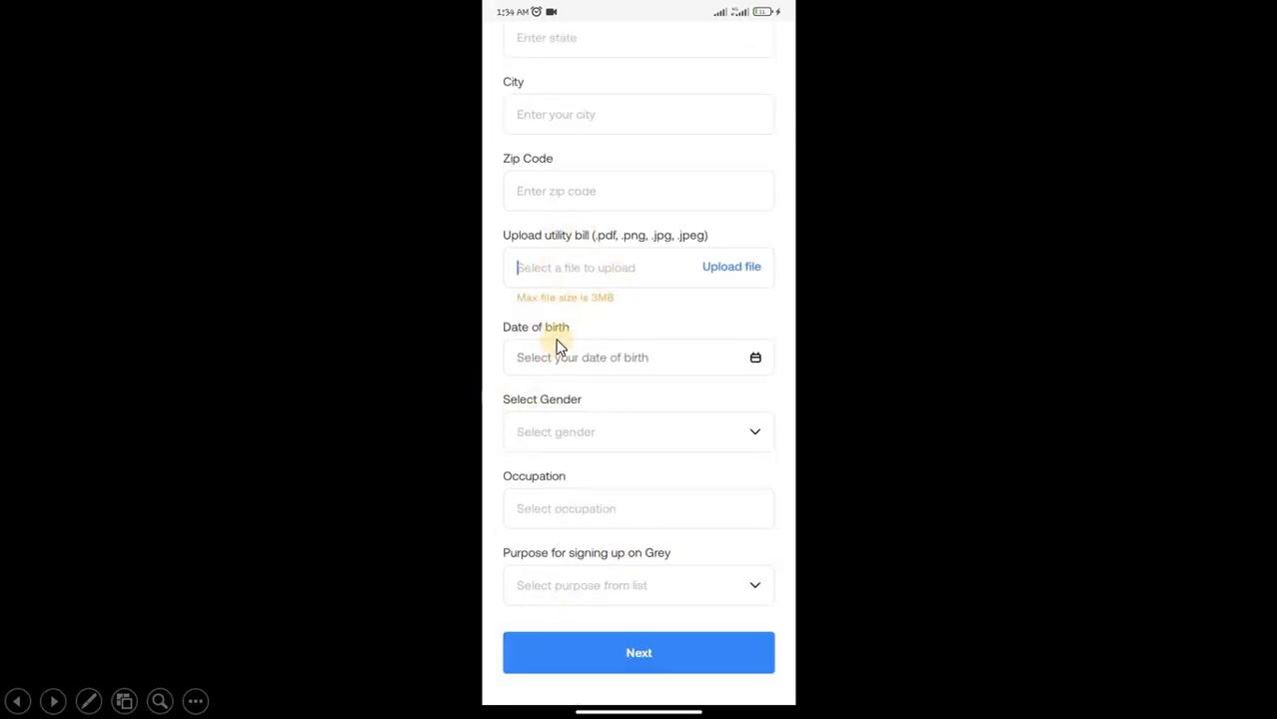
{"action": "mouse_move", "coordinate": [585, 485]}
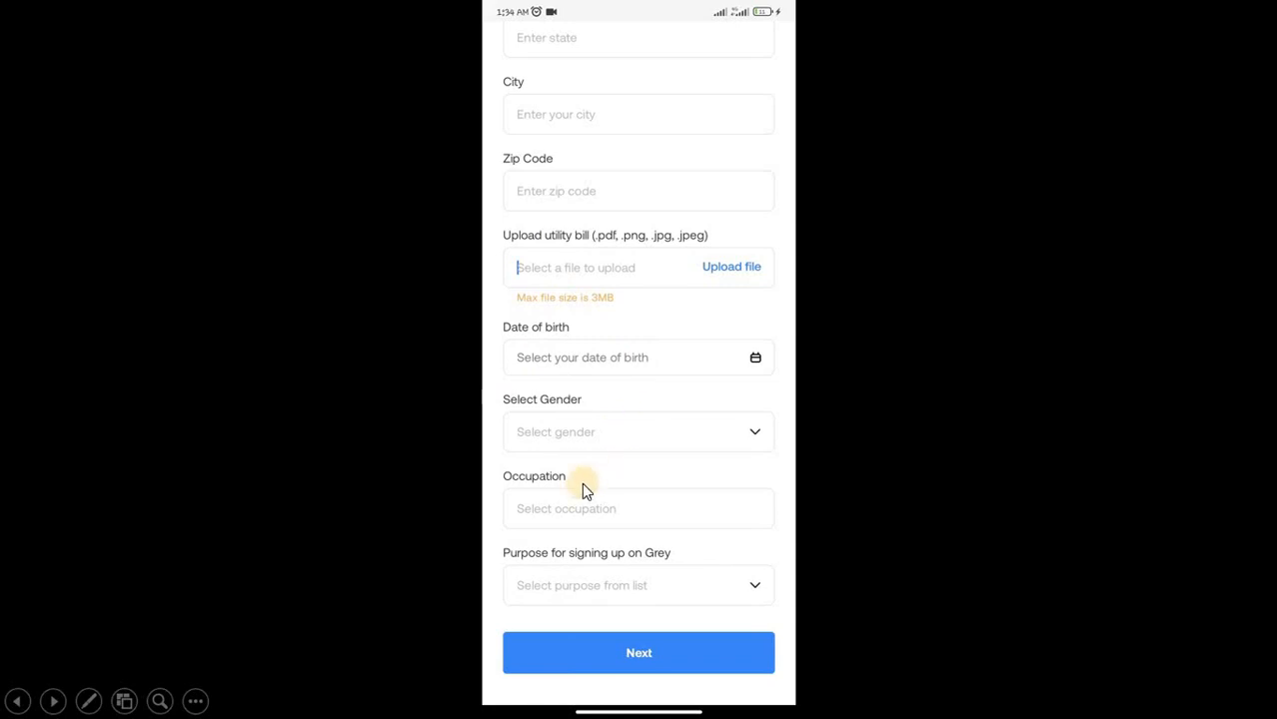
{"action": "mouse_move", "coordinate": [562, 574]}
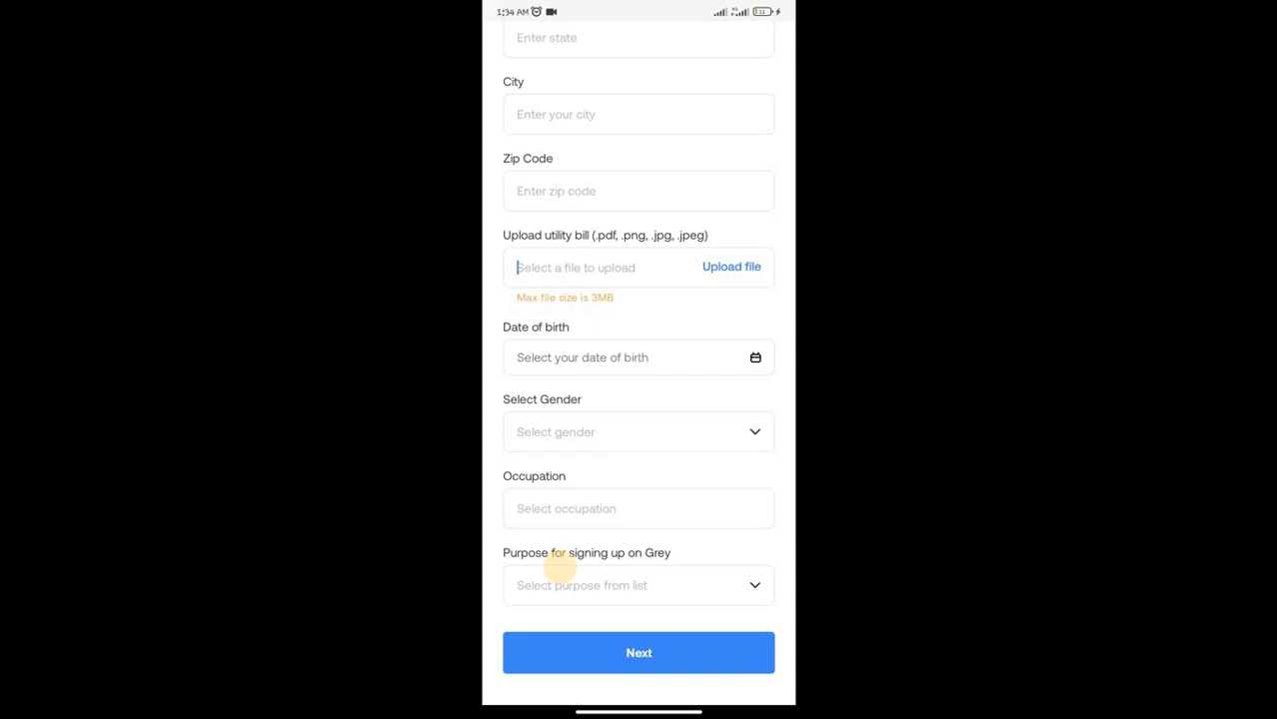
{"action": "mouse_move", "coordinate": [454, 529]}
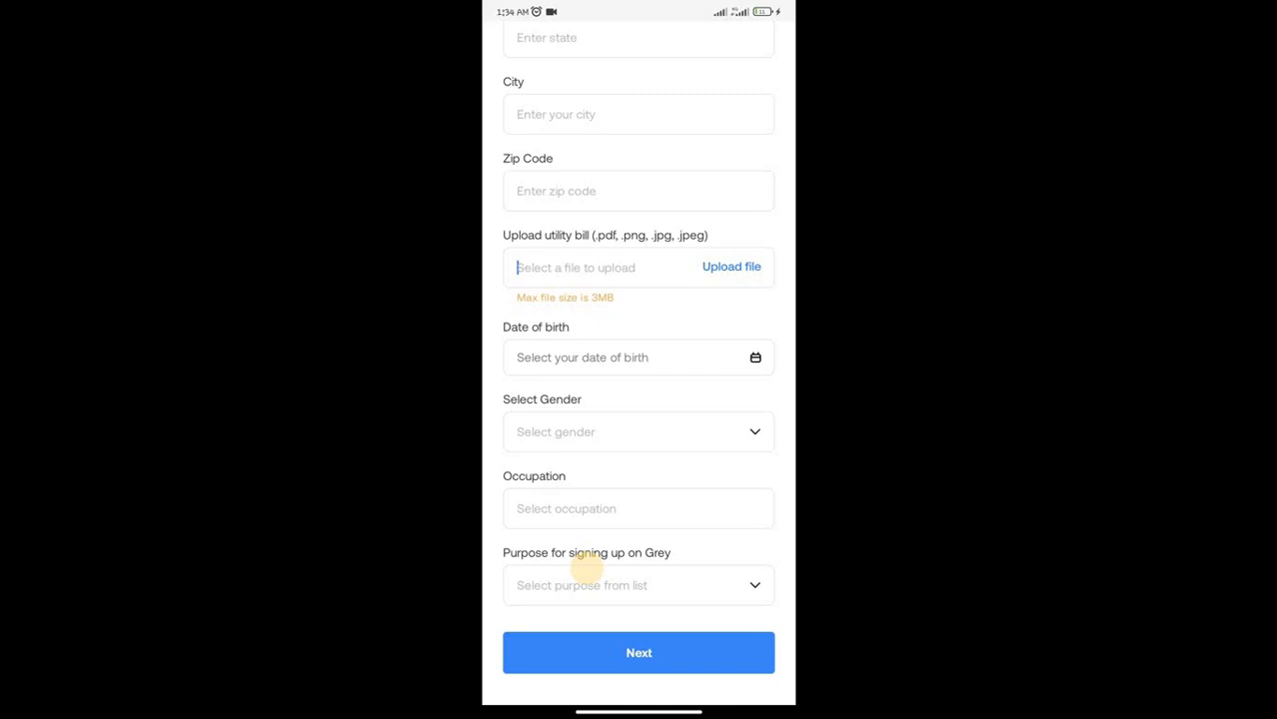
{"action": "left_click", "coordinate": [638, 653]}
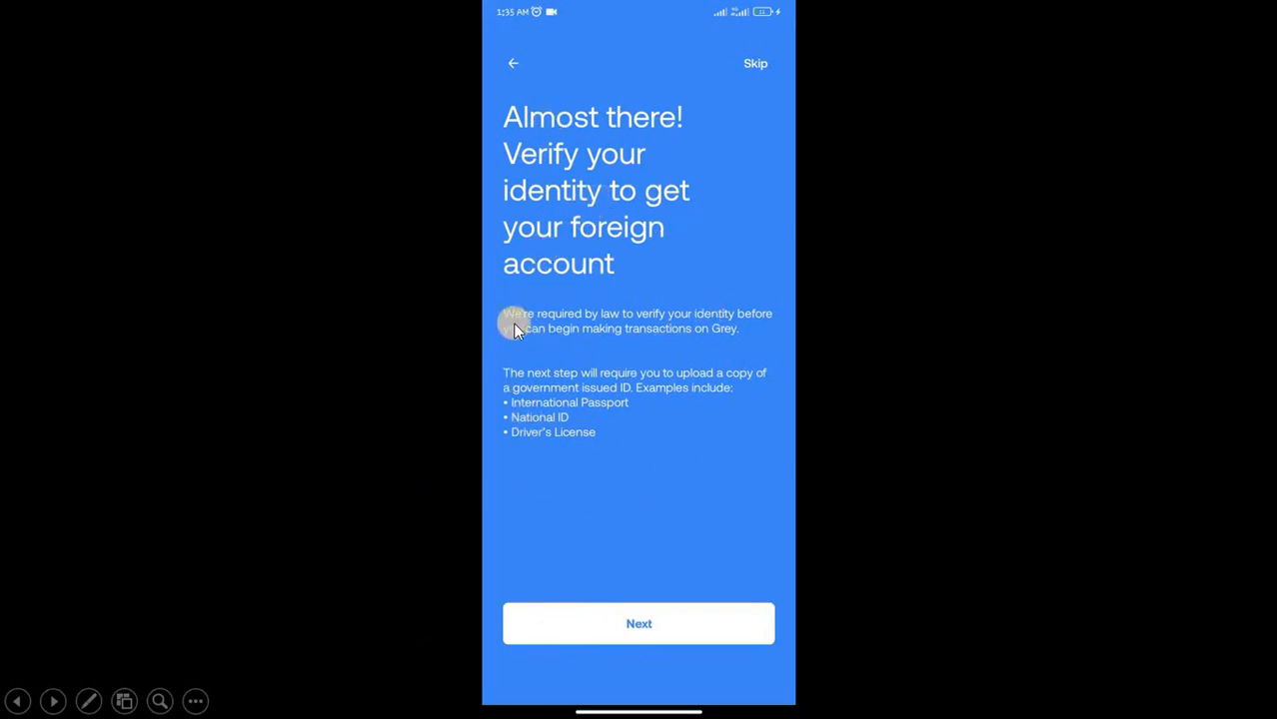
{"action": "mouse_move", "coordinate": [589, 357]}
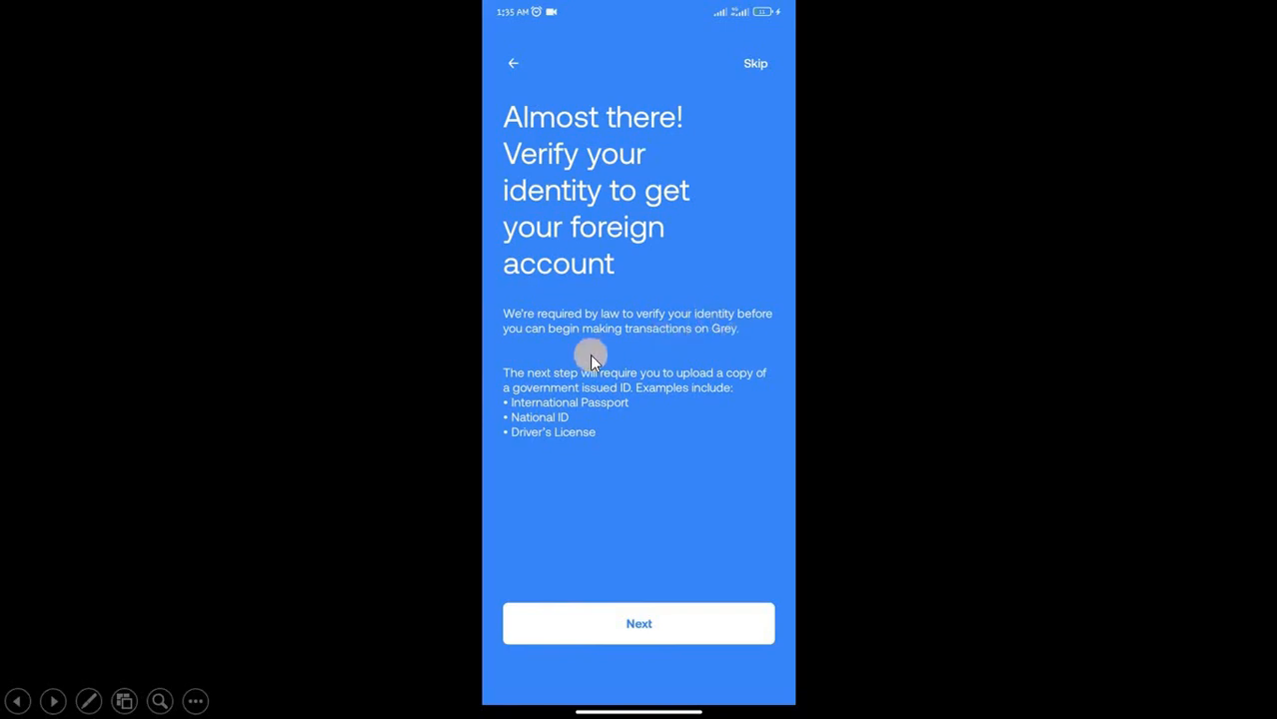
{"action": "mouse_move", "coordinate": [640, 342]}
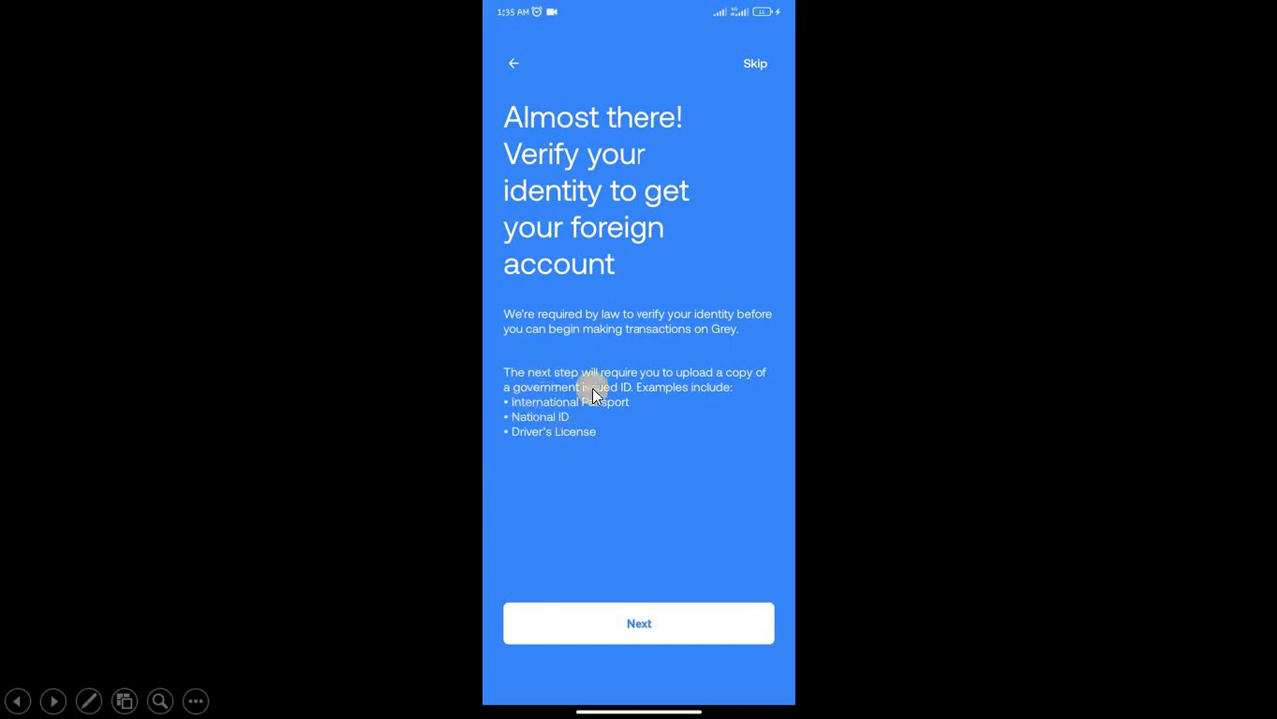
Continue past 'Almost there' to MetaMap's Let's verify your identity screen.
{"action": "left_click", "coordinate": [638, 624]}
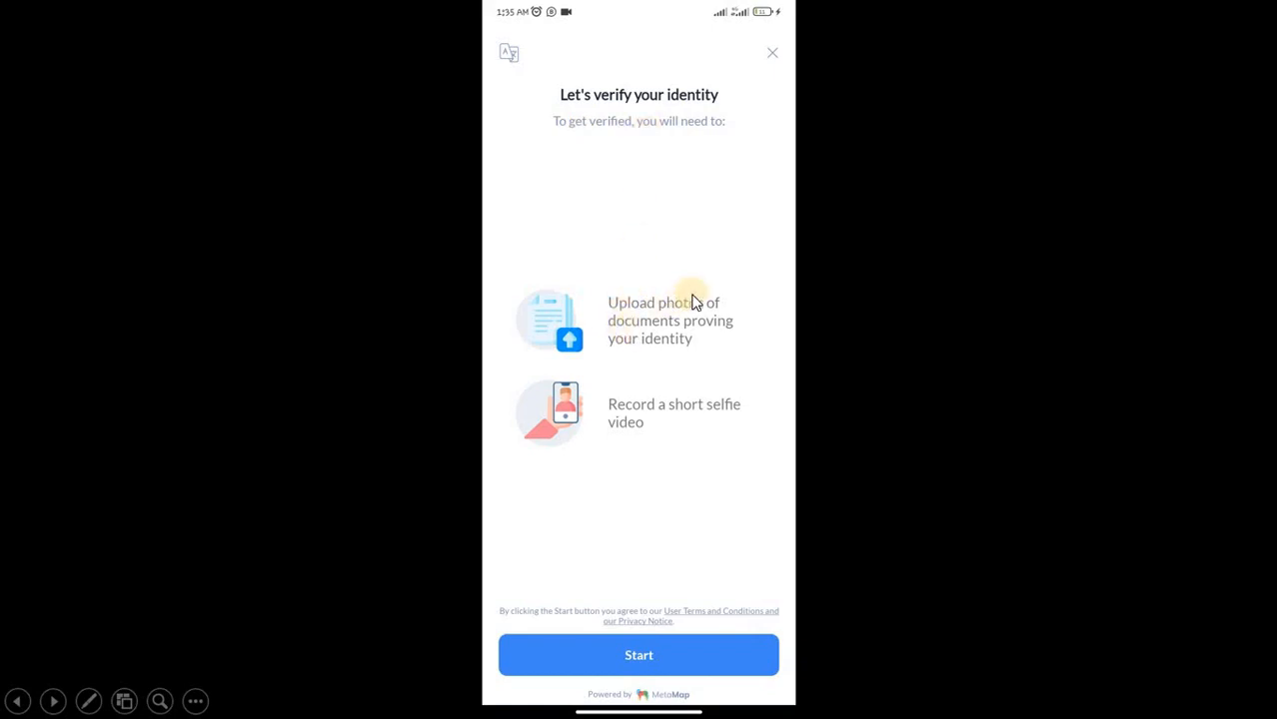
{"action": "mouse_move", "coordinate": [657, 353]}
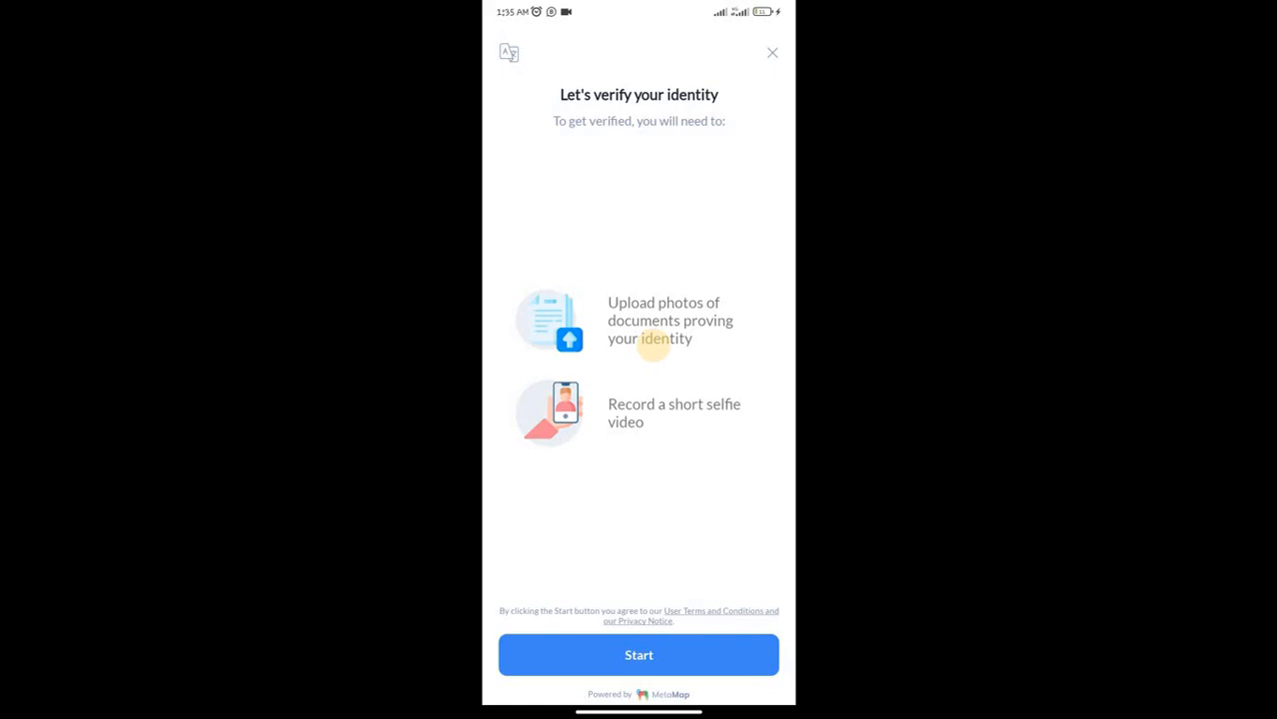
Start verification to reach the Select Document screen with Nigerian ID options.
{"action": "left_click", "coordinate": [638, 655]}
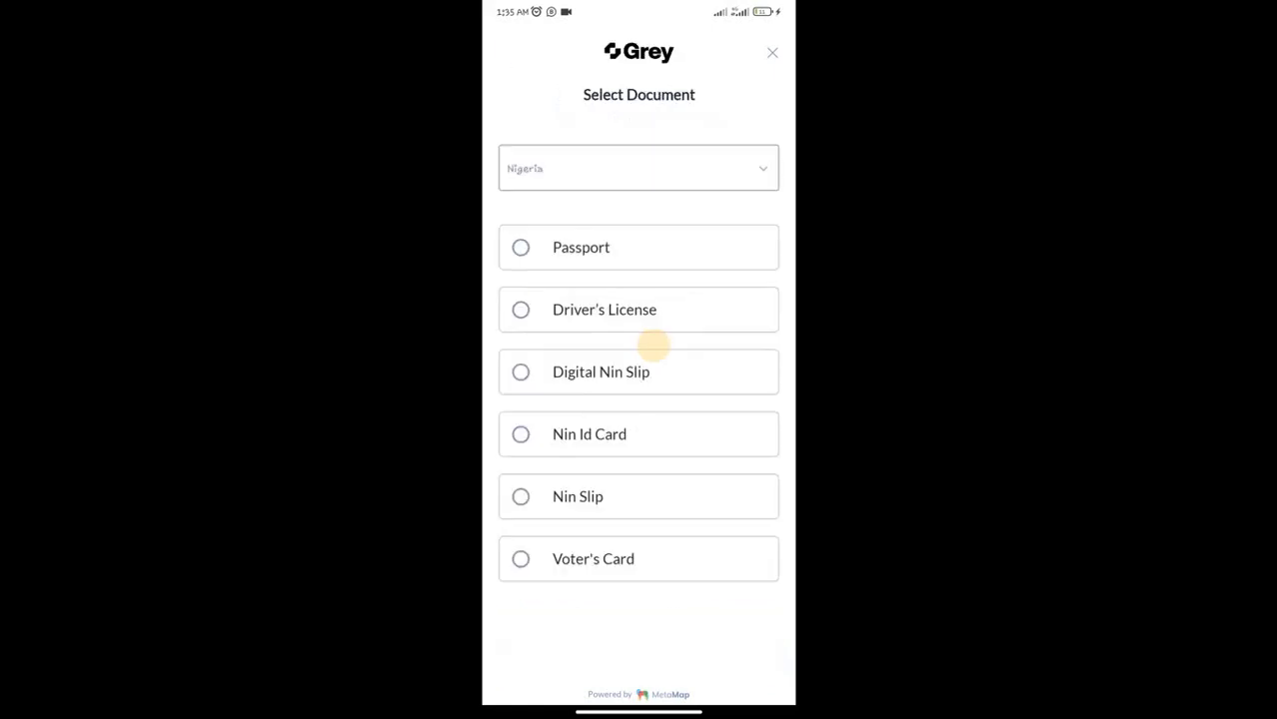
{"action": "mouse_move", "coordinate": [603, 192]}
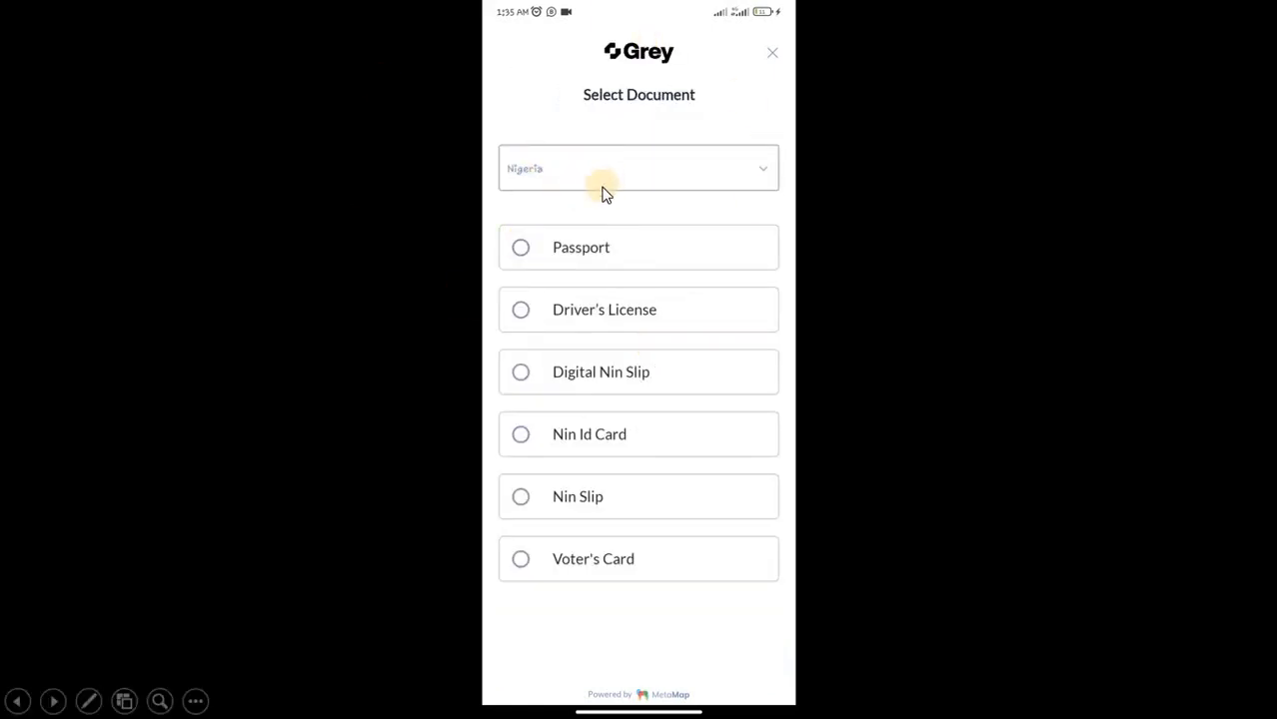
{"action": "mouse_move", "coordinate": [599, 197]}
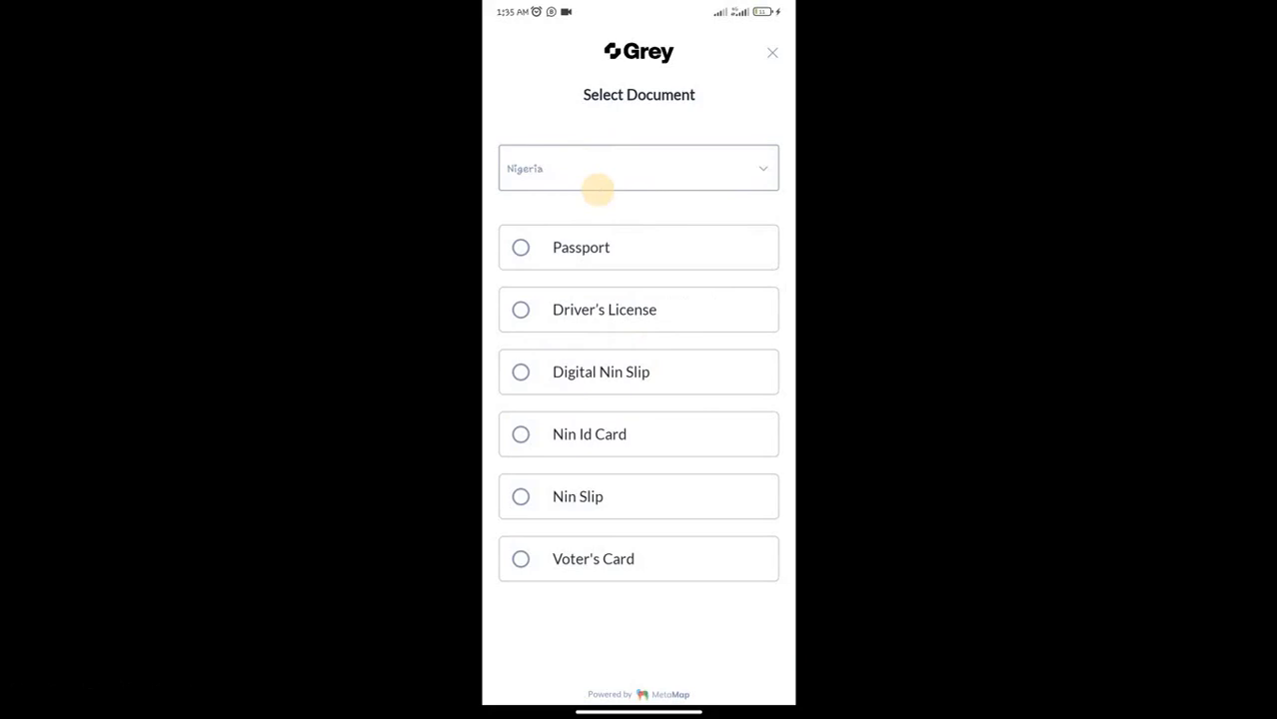
{"action": "mouse_move", "coordinate": [241, 392]}
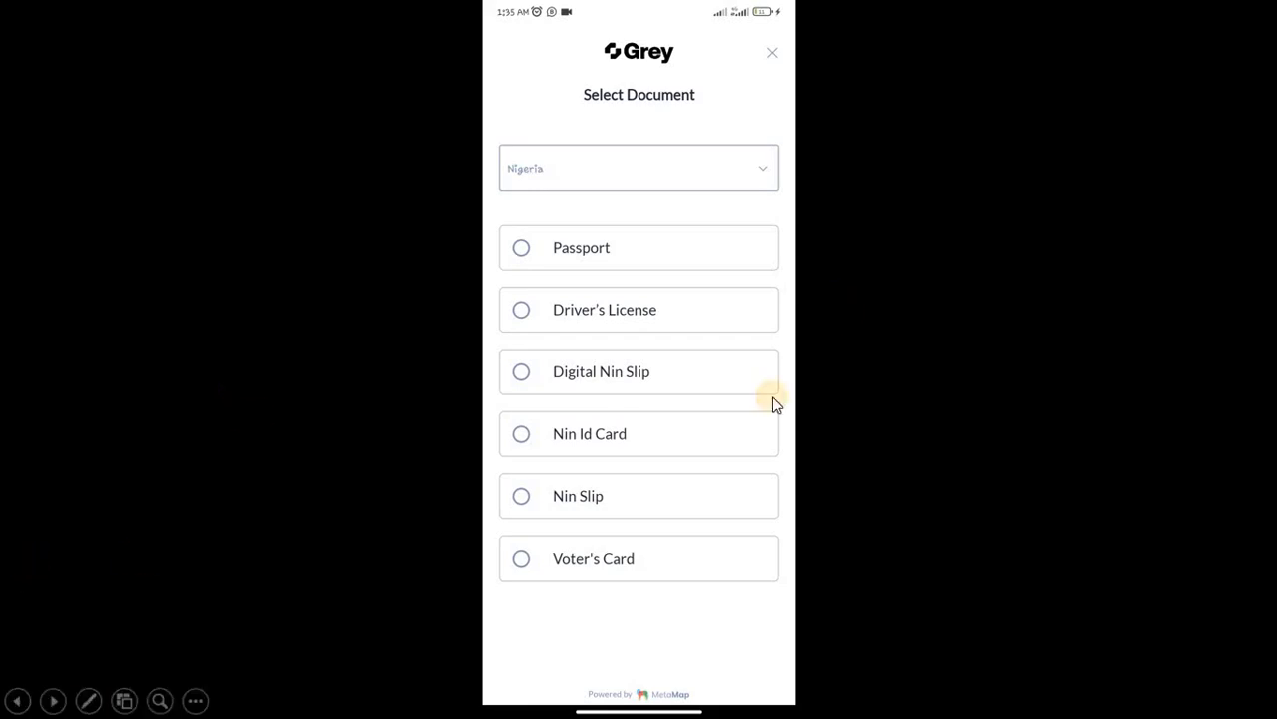
{"action": "mouse_move", "coordinate": [544, 515]}
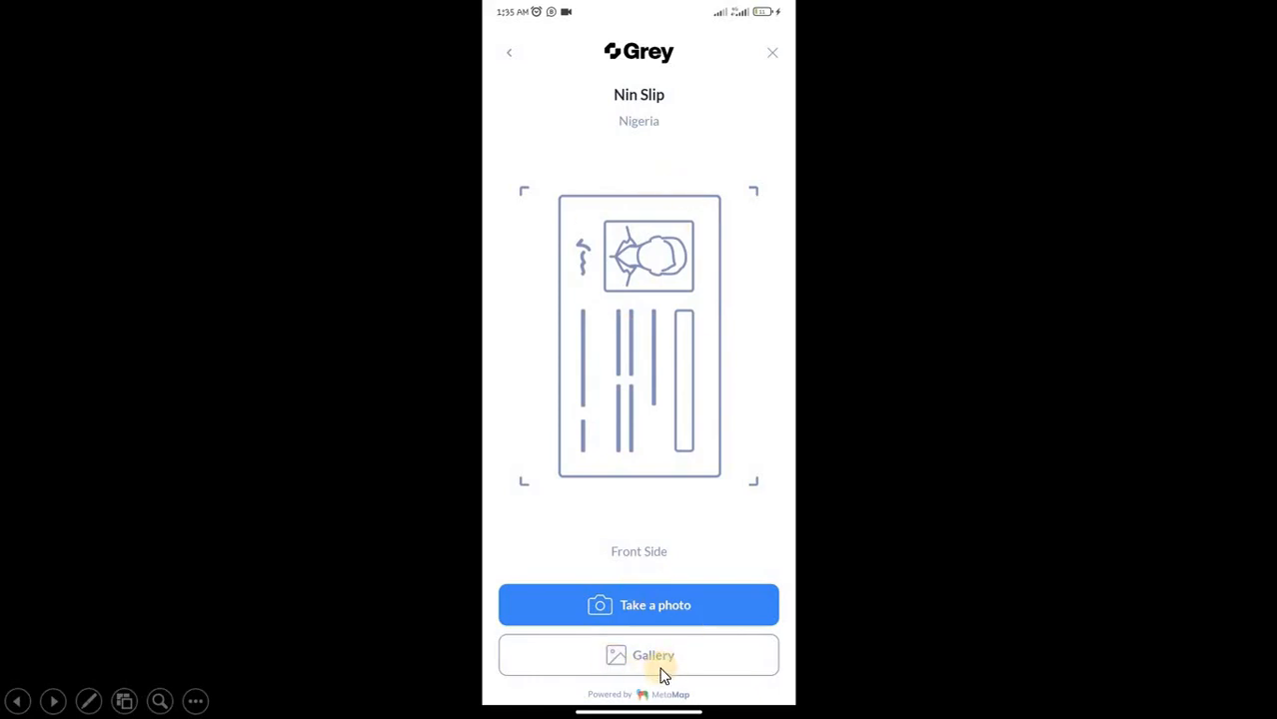
{"action": "mouse_move", "coordinate": [674, 192]}
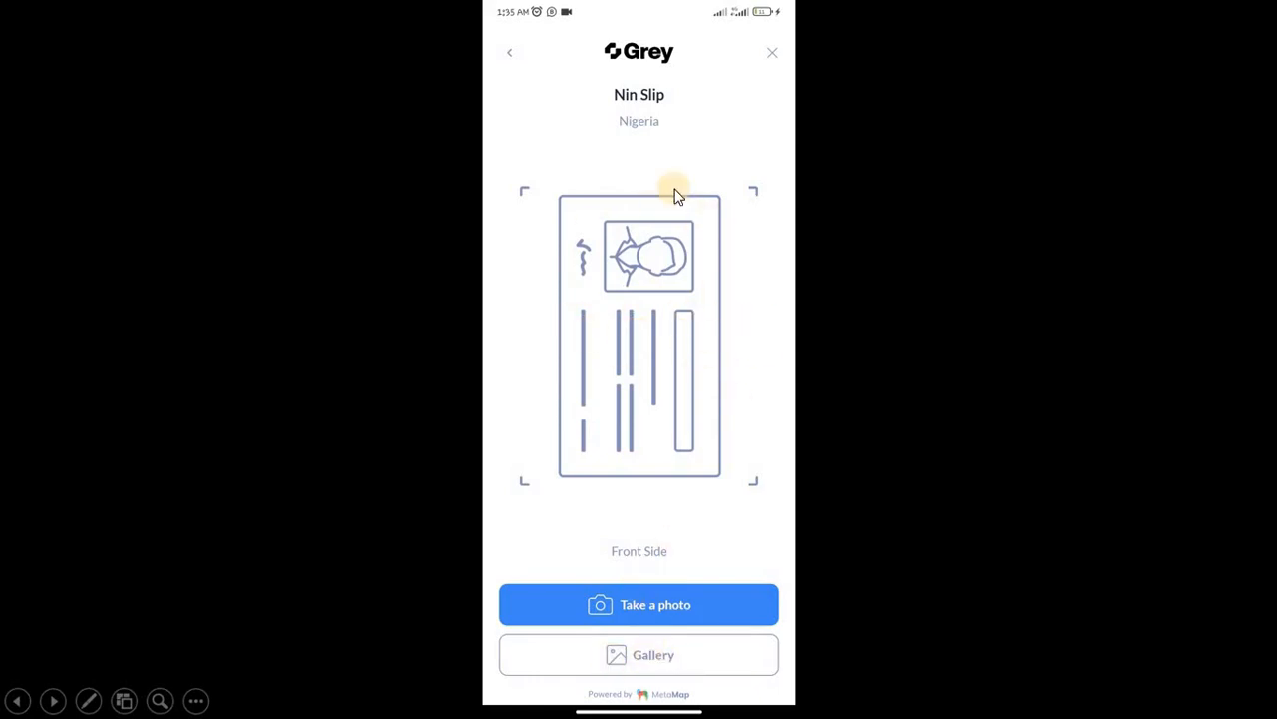
{"action": "mouse_move", "coordinate": [689, 340]}
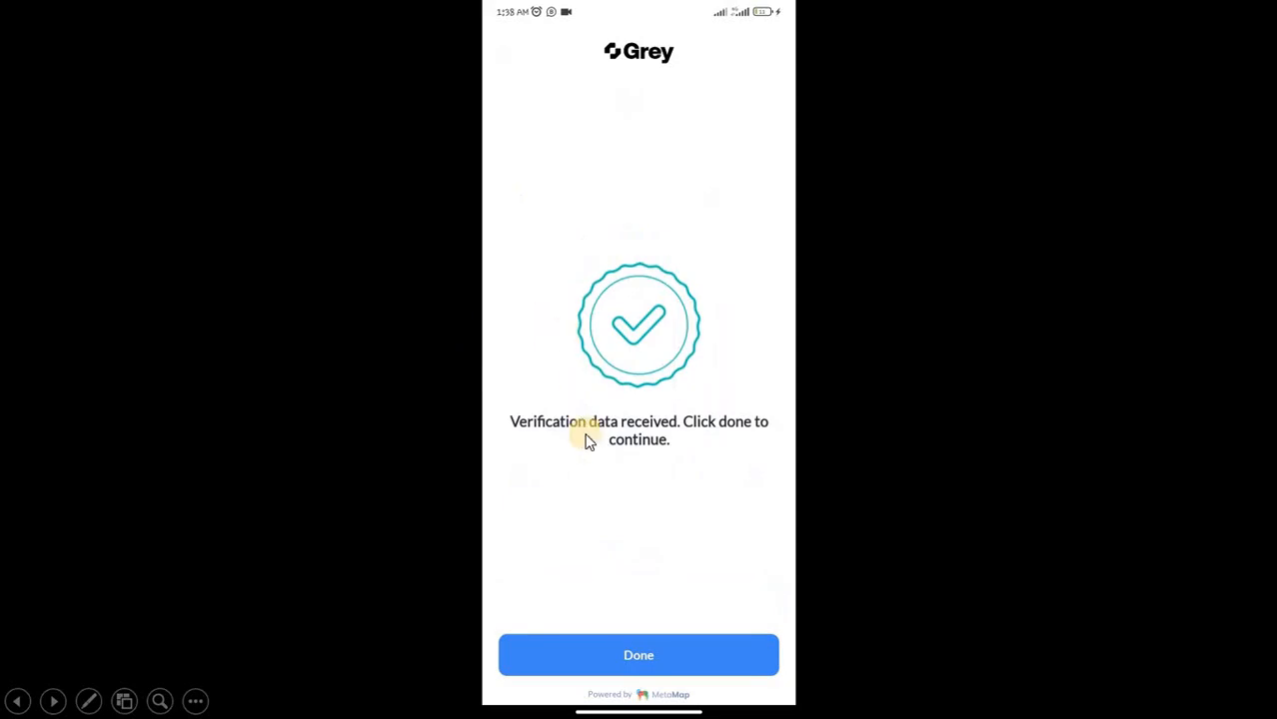
Submit a Nin Slip photo from the gallery until verification data is received.
{"action": "left_click", "coordinate": [639, 654]}
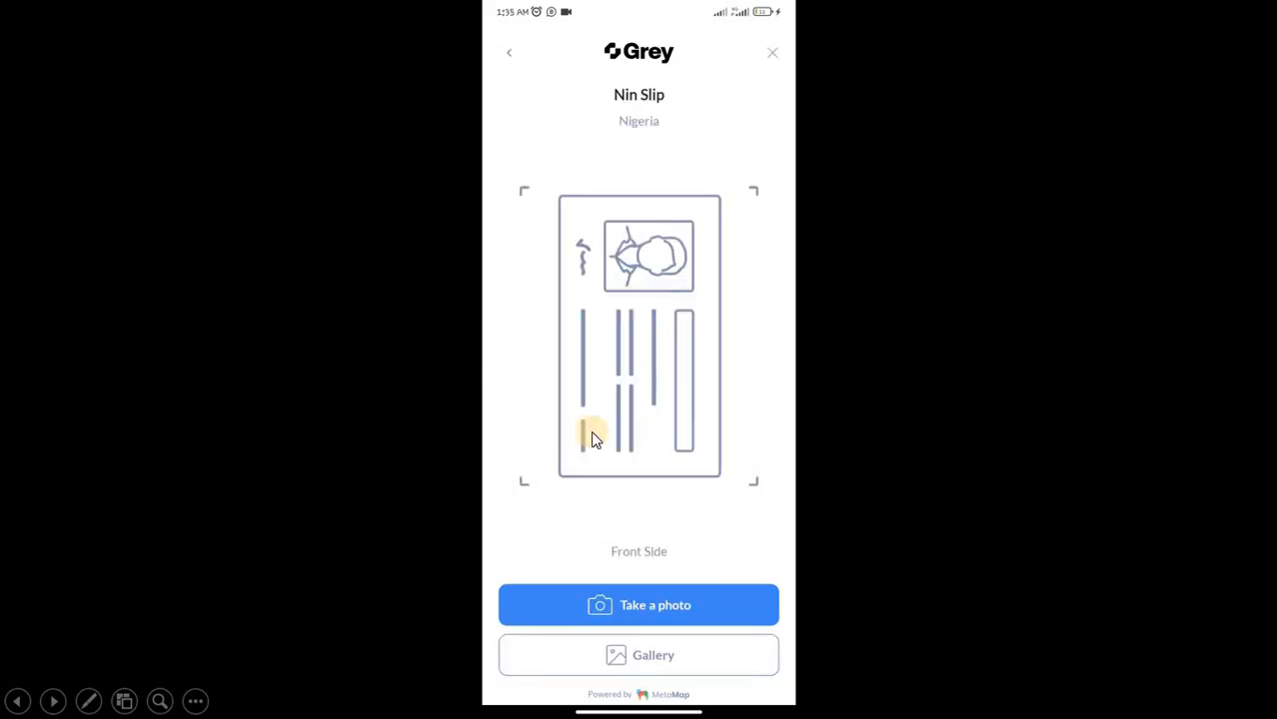
{"action": "mouse_move", "coordinate": [650, 383]}
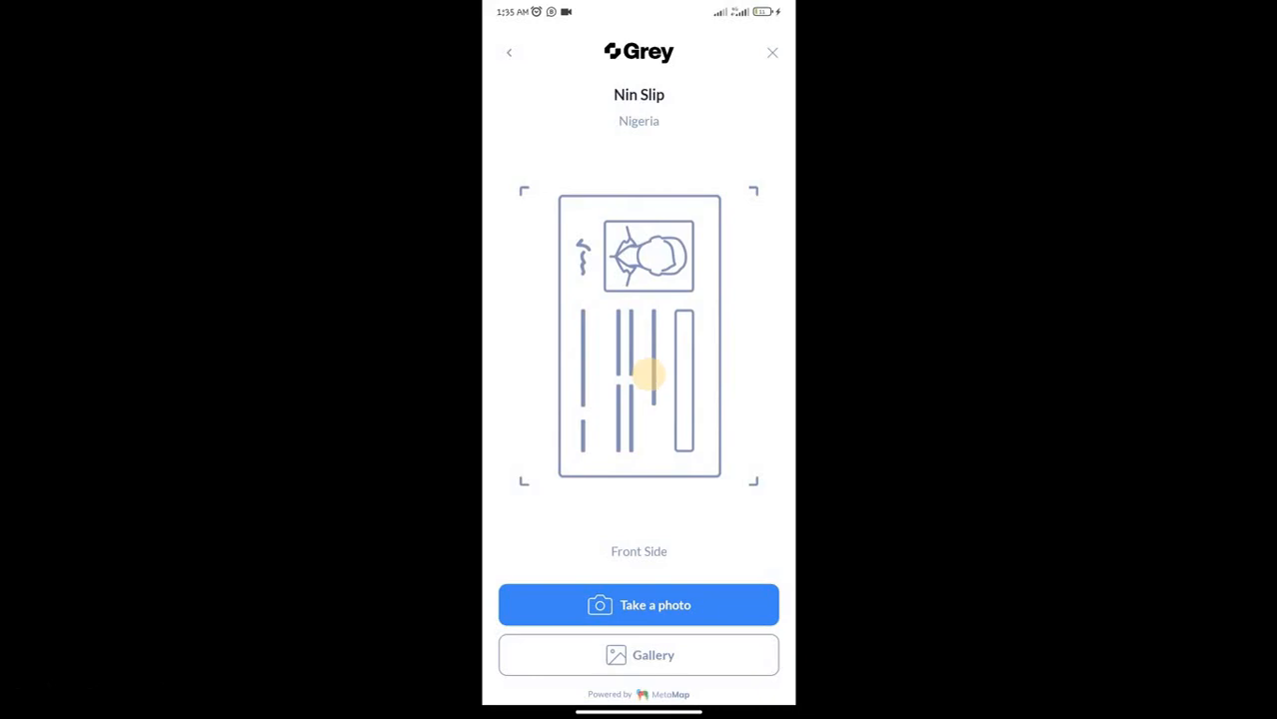
{"action": "left_click", "coordinate": [639, 604]}
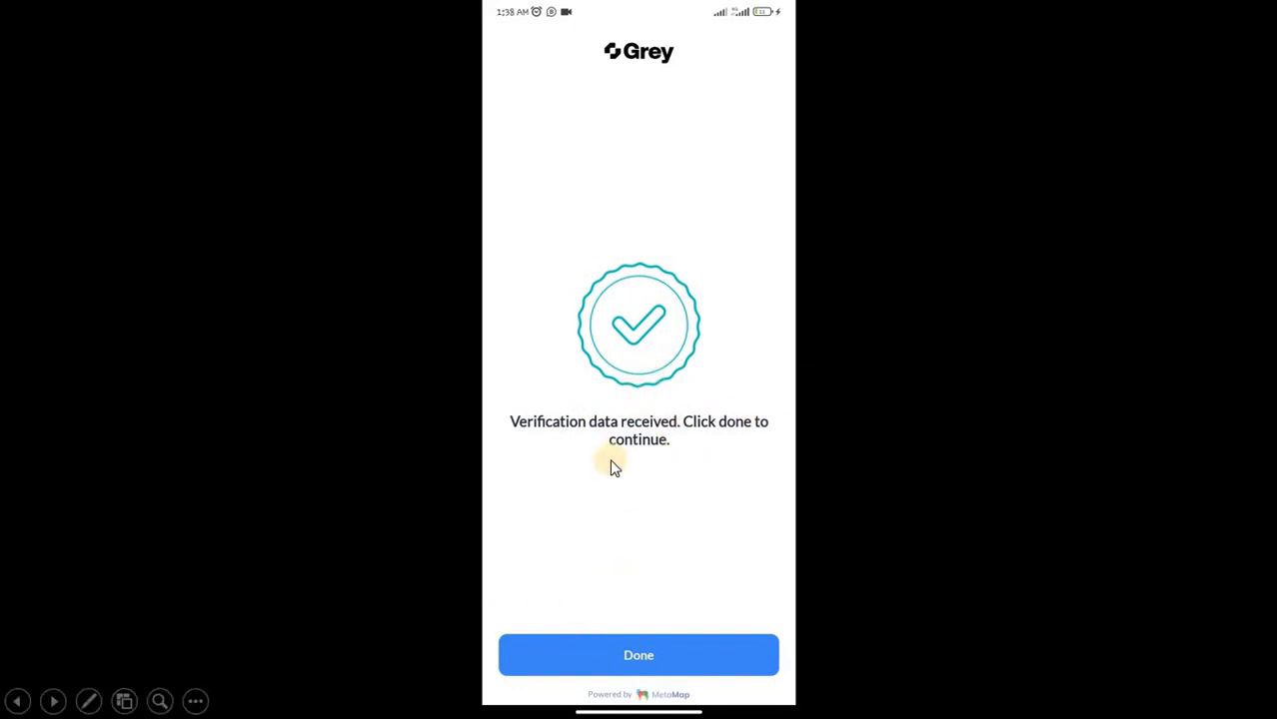
Confirm with Done to reach the 'You're all set up!' screen.
{"action": "left_click", "coordinate": [638, 655]}
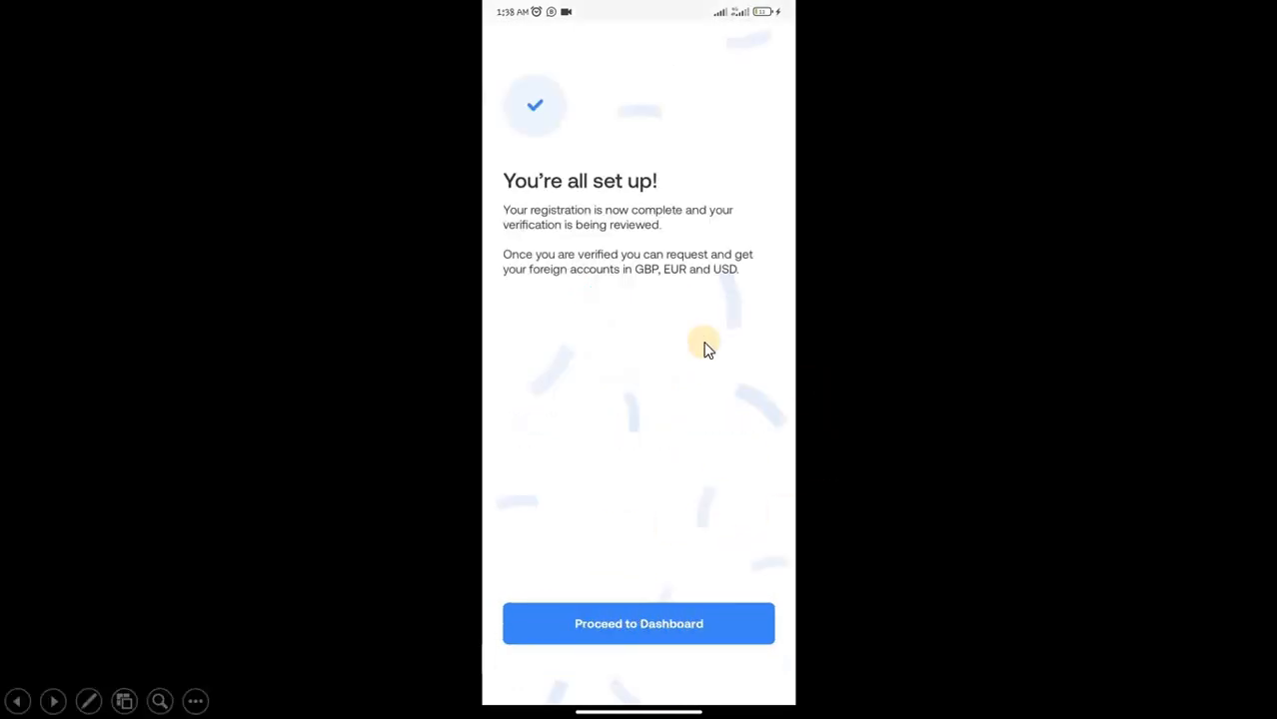
{"action": "mouse_move", "coordinate": [543, 246]}
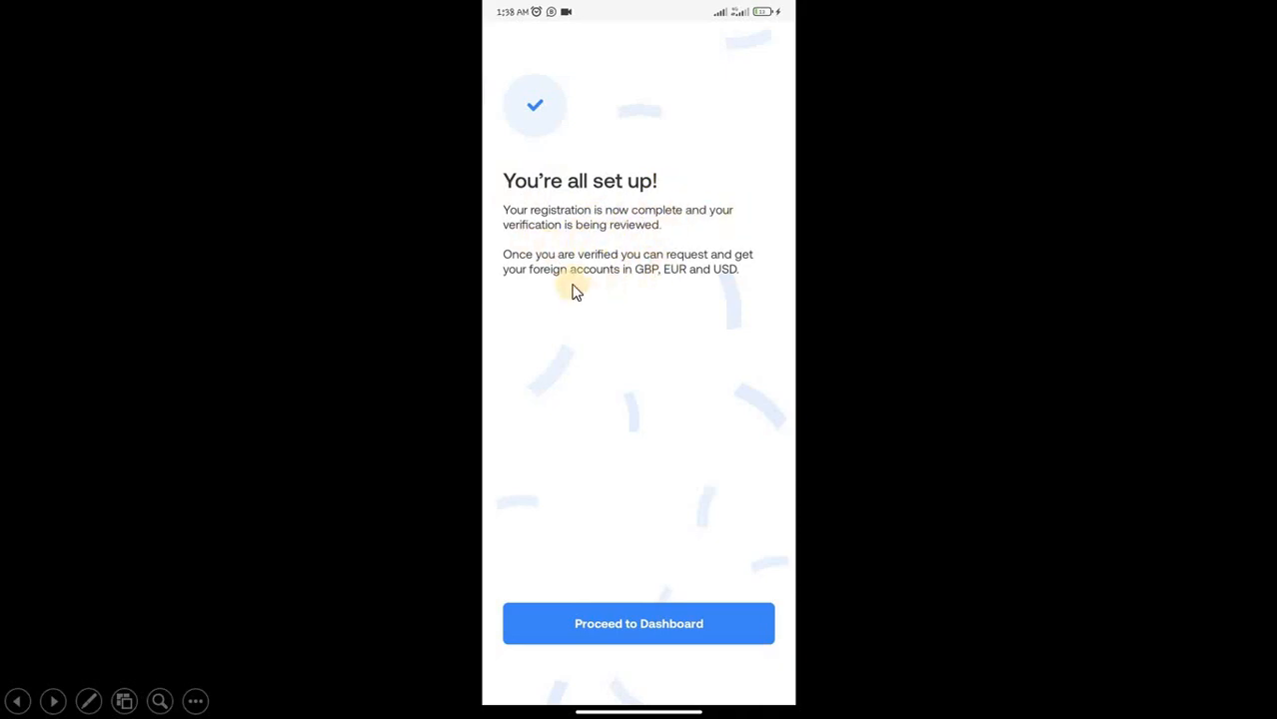
{"action": "mouse_move", "coordinate": [696, 279]}
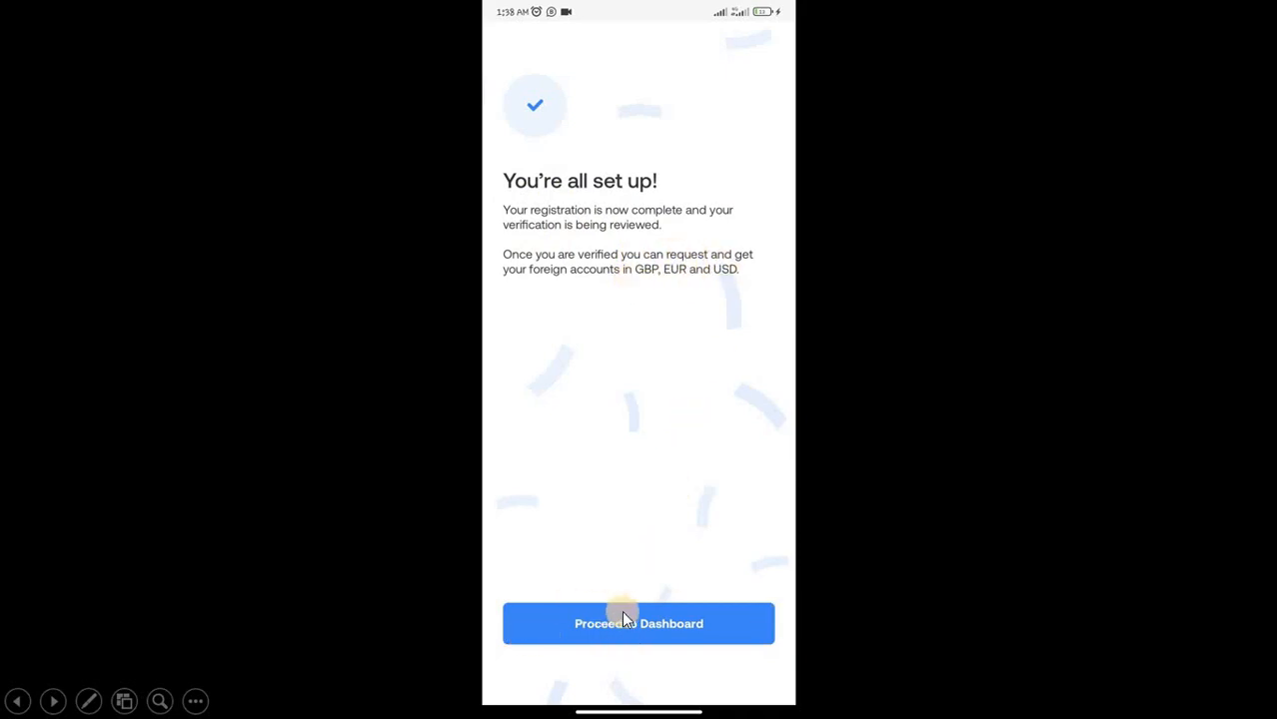
Proceed to the dashboard, set up a sign-in PIN, and return to the dashboard.
{"action": "left_click", "coordinate": [638, 623]}
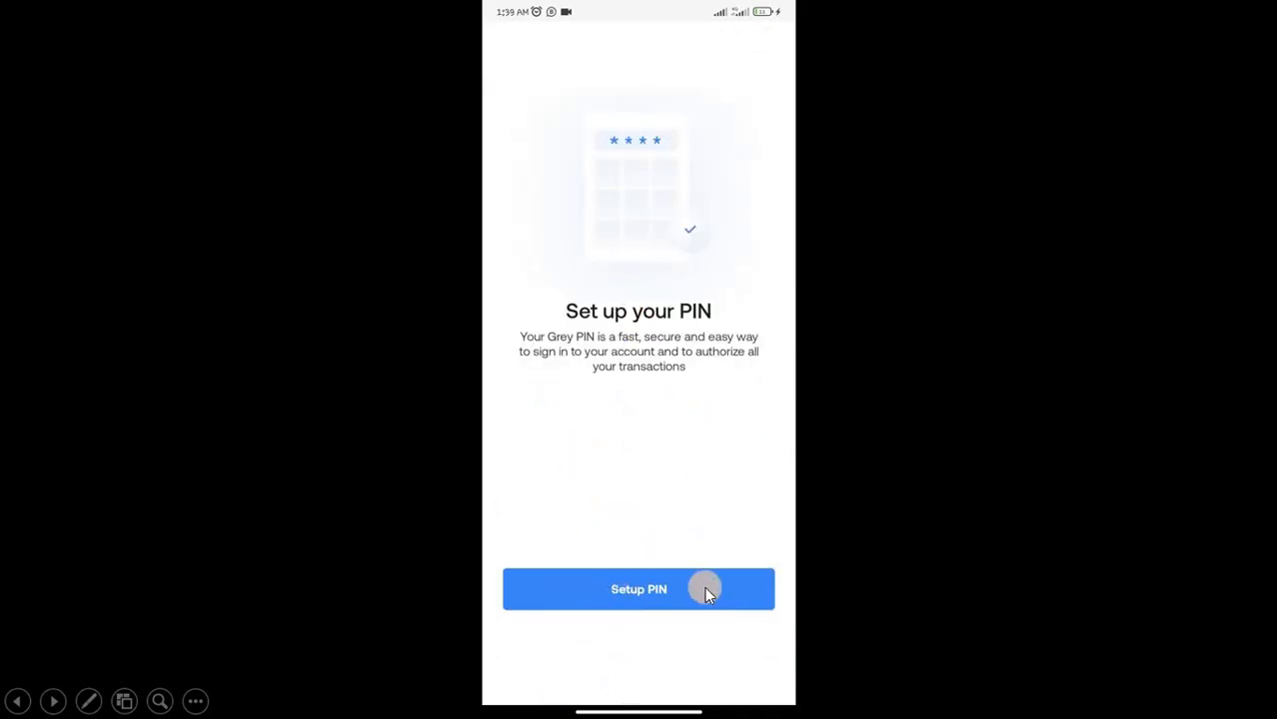
{"action": "left_click", "coordinate": [638, 589]}
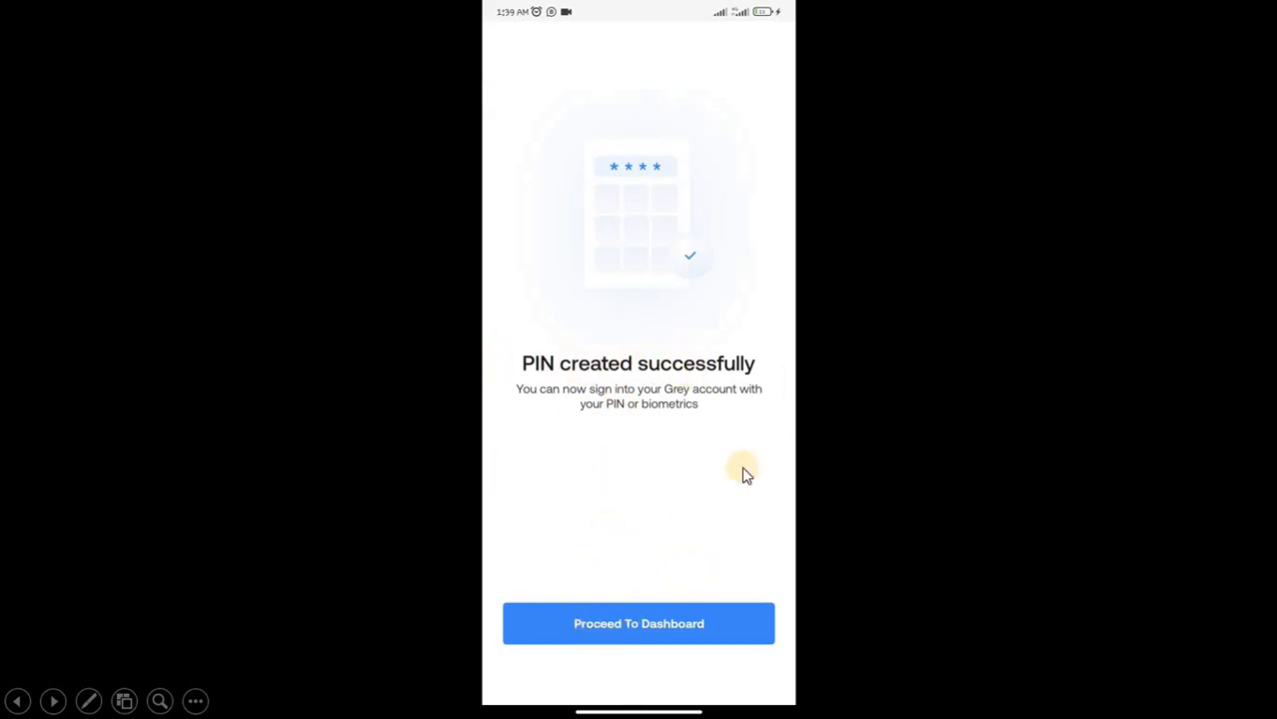
{"action": "left_click", "coordinate": [638, 623]}
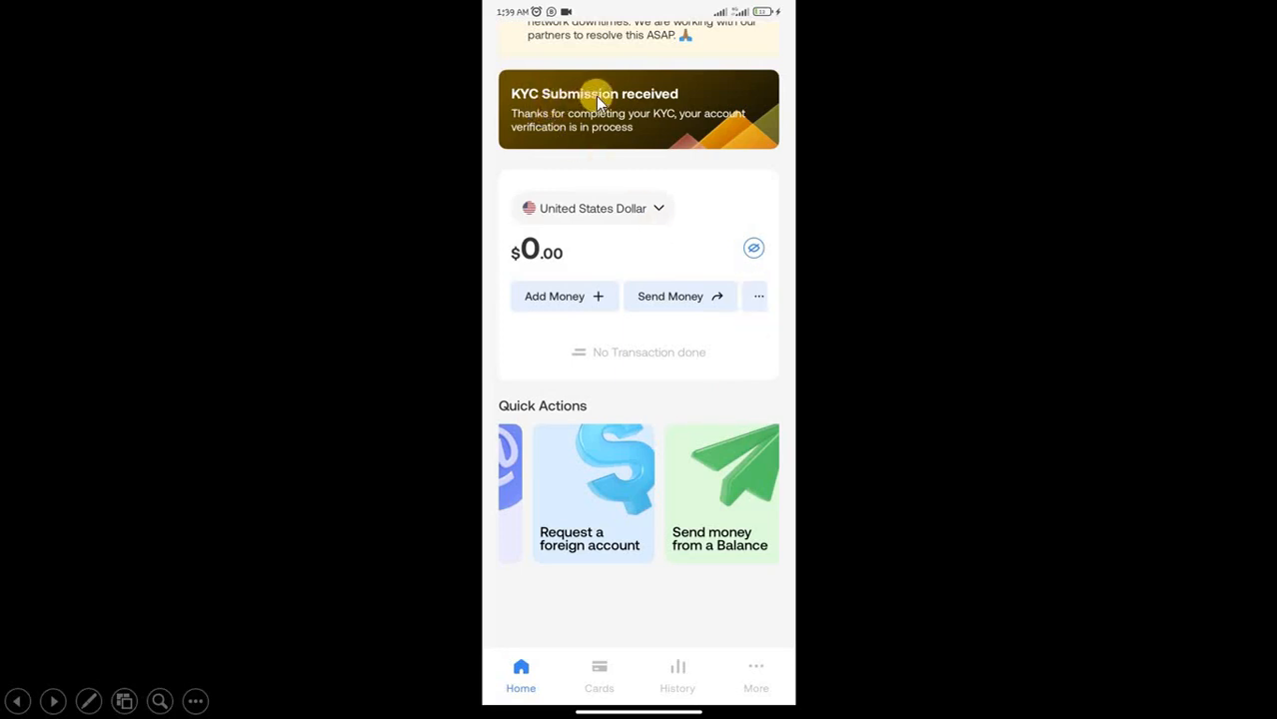
{"action": "mouse_move", "coordinate": [665, 141]}
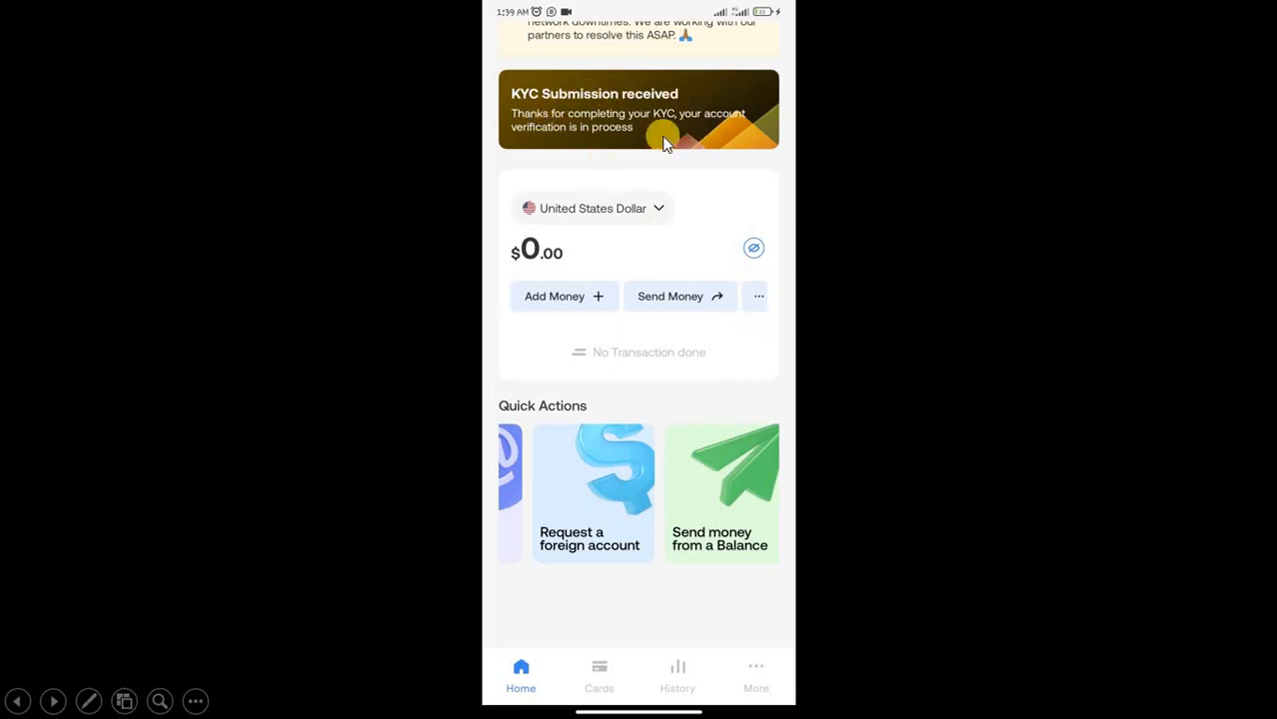
{"action": "mouse_move", "coordinate": [679, 218]}
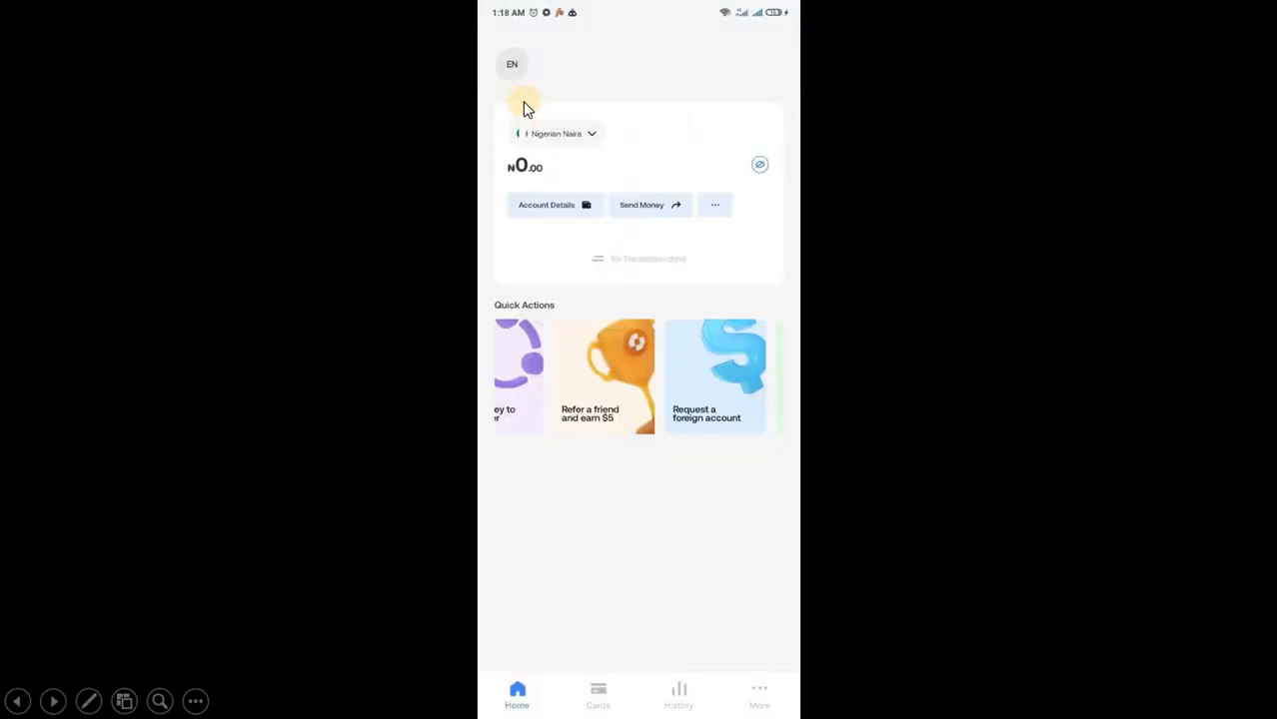
{"action": "mouse_move", "coordinate": [657, 123]}
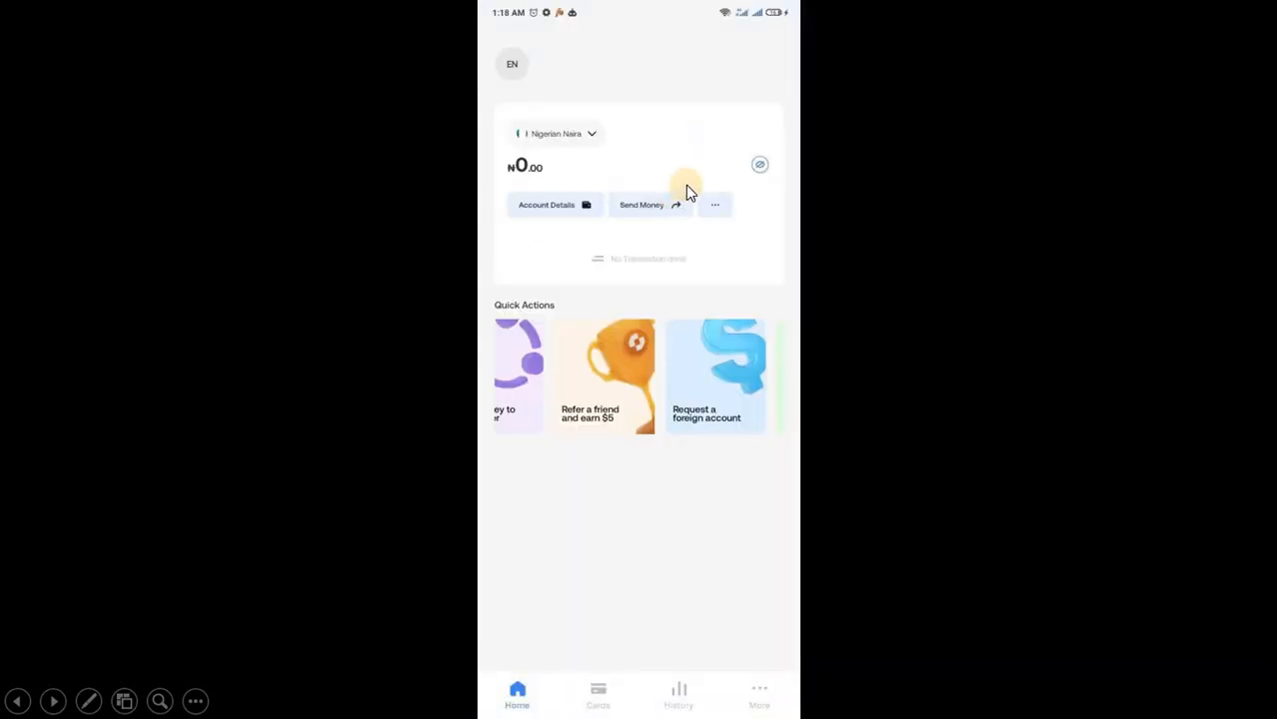
{"action": "mouse_move", "coordinate": [706, 413]}
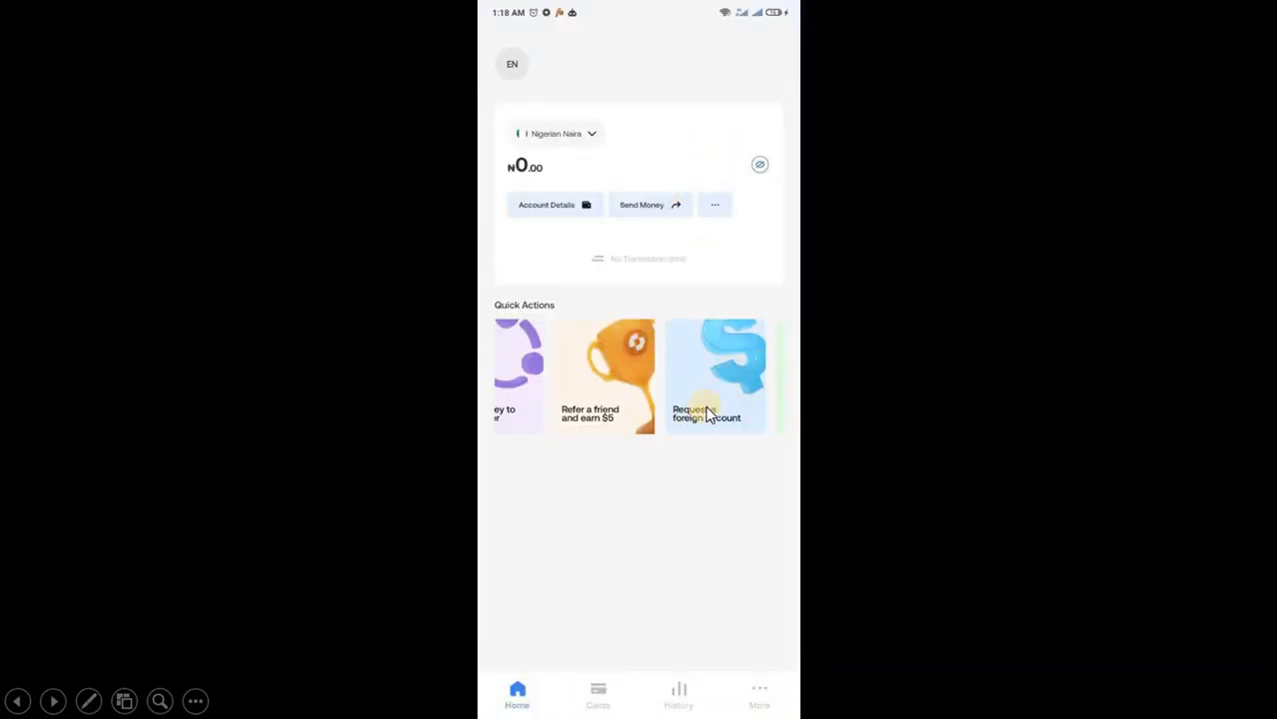
Request a foreign account from Home to list the Naira, Euro and Pound accounts.
{"action": "left_click", "coordinate": [707, 377]}
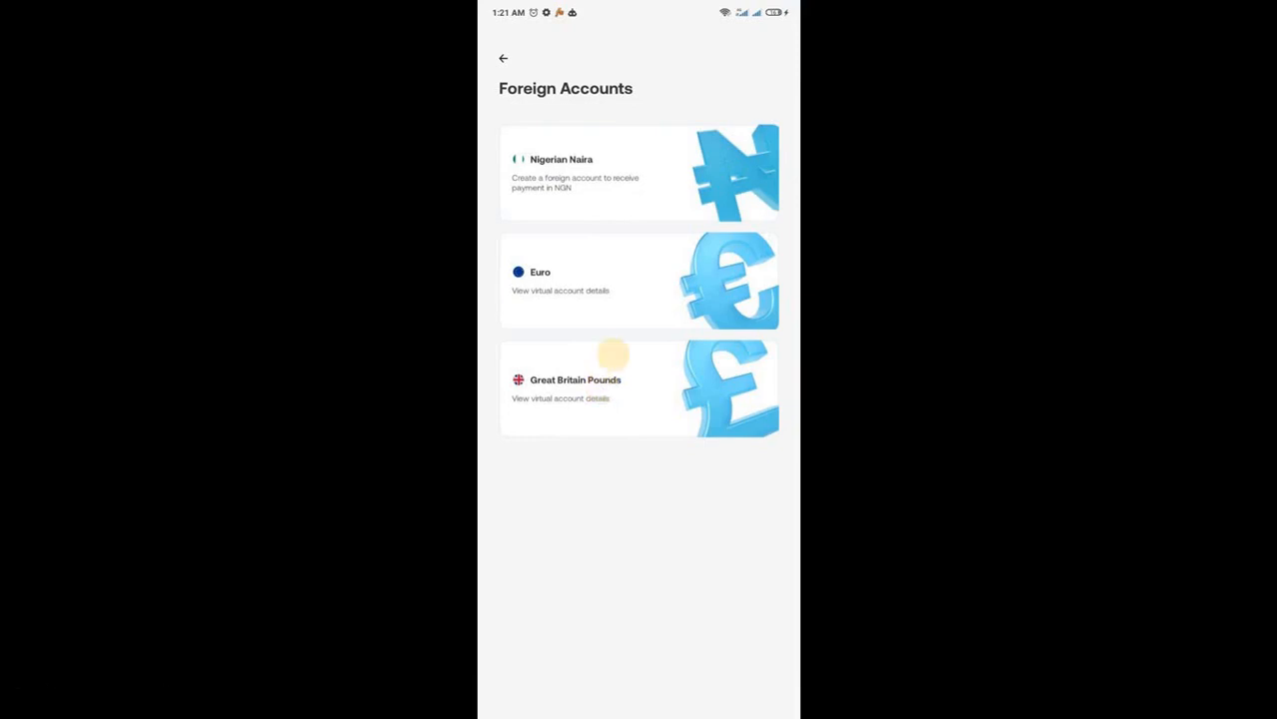
{"action": "left_click", "coordinate": [640, 389]}
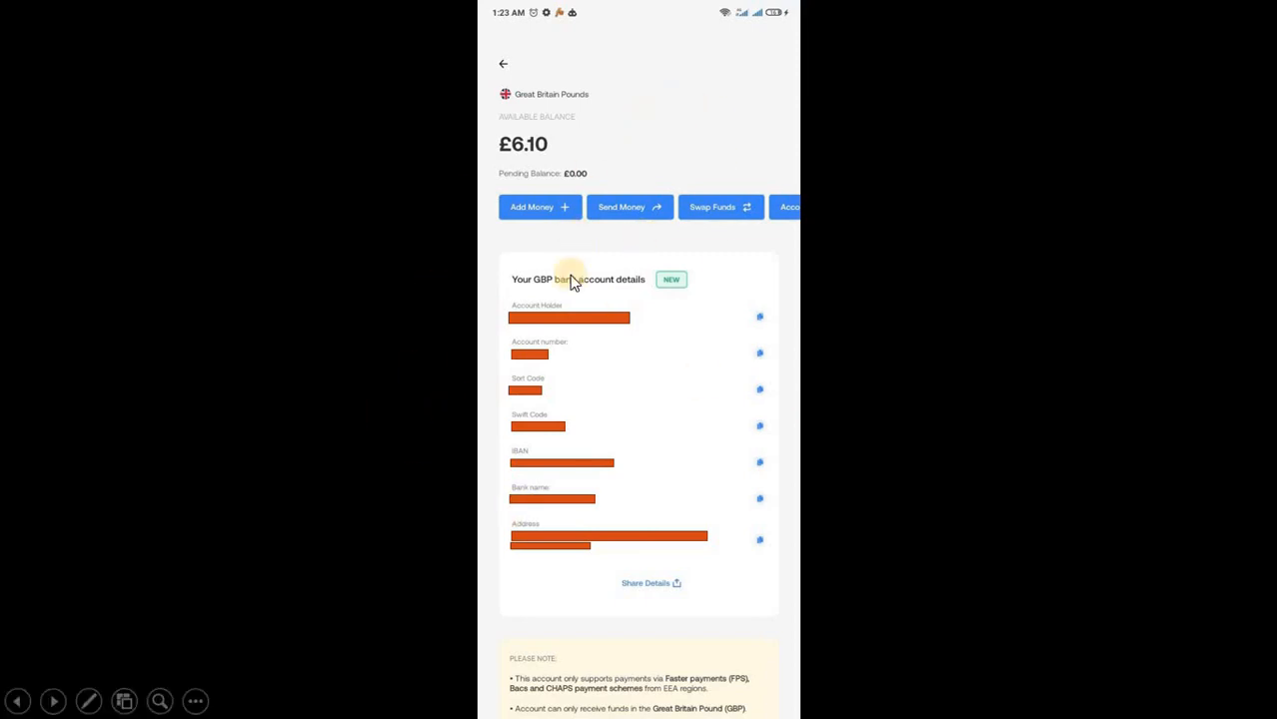
{"action": "mouse_move", "coordinate": [575, 382]}
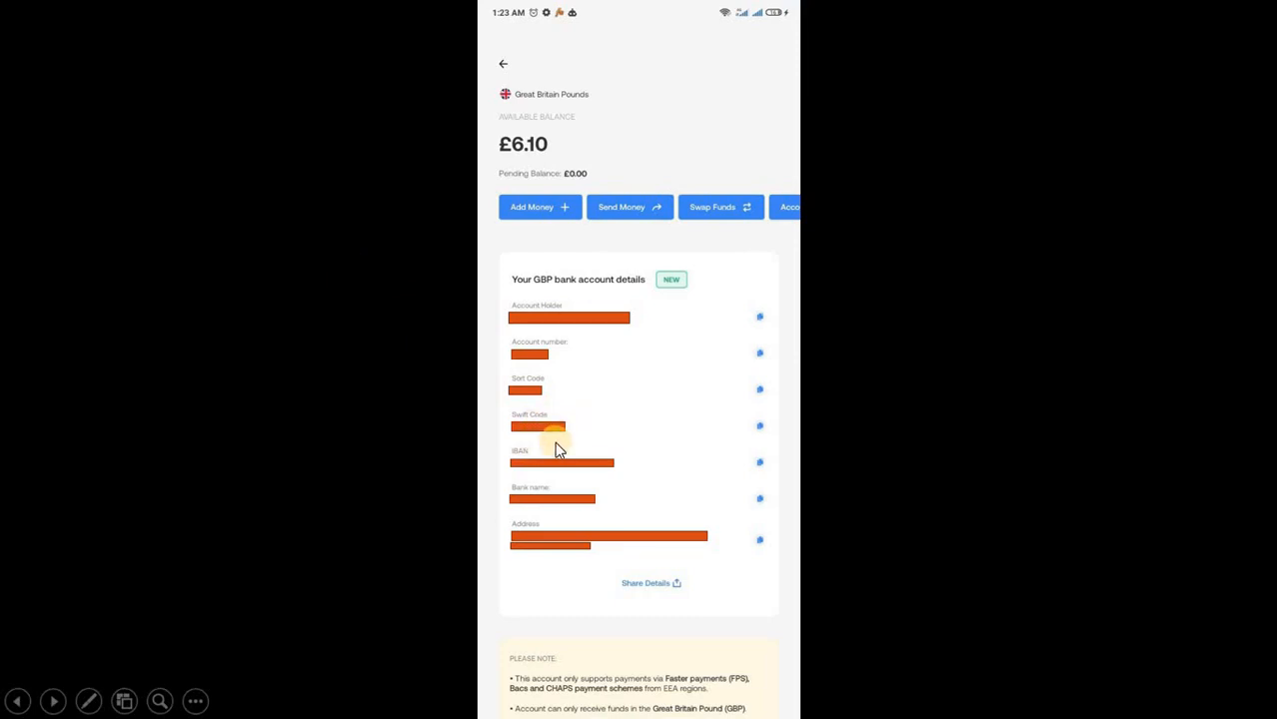
{"action": "mouse_move", "coordinate": [586, 421]}
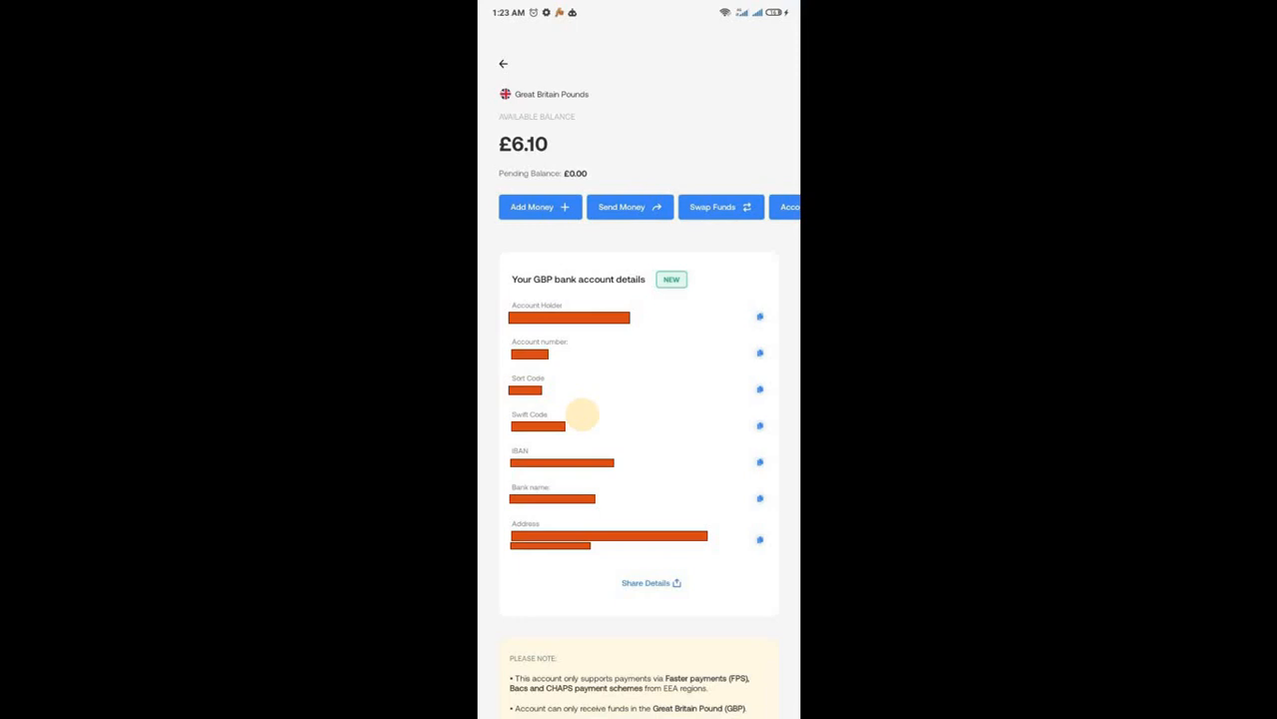
{"action": "mouse_move", "coordinate": [1006, 360]}
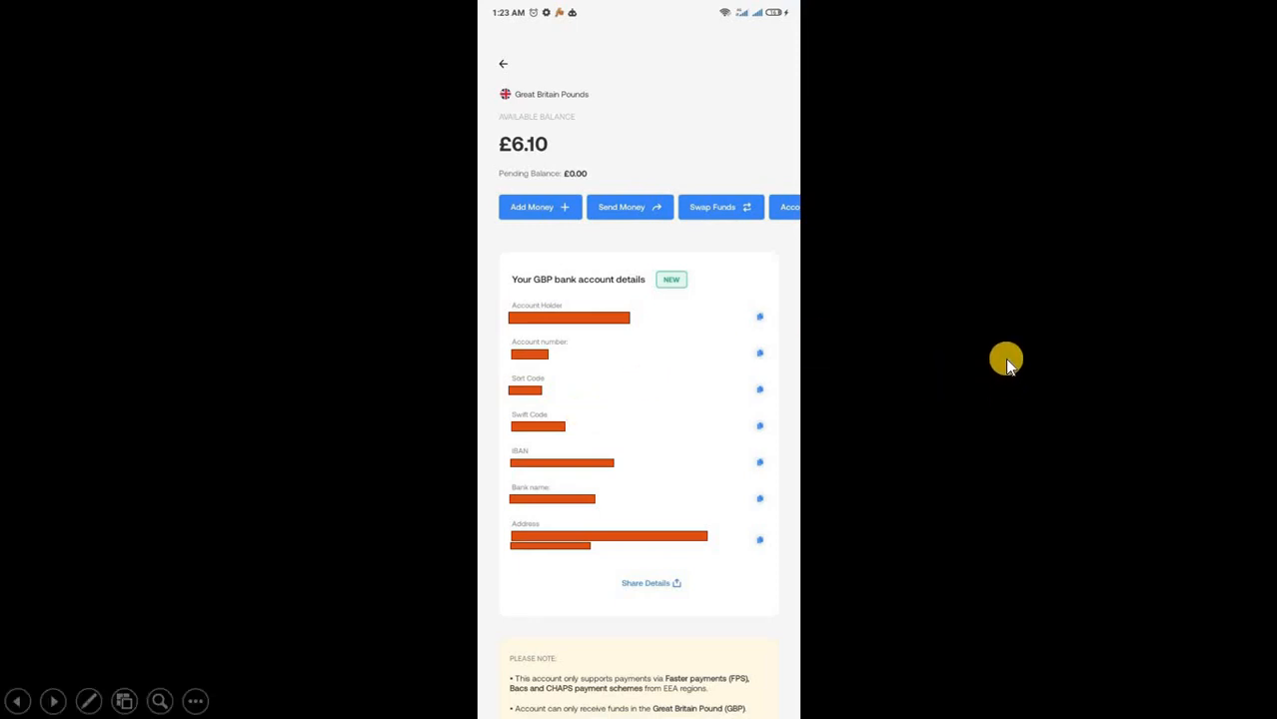